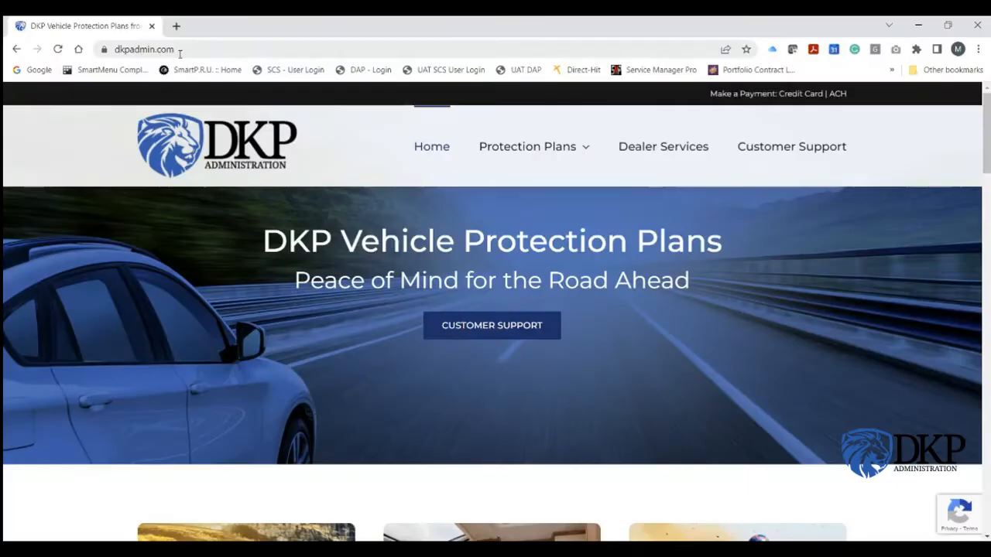
{"action": "mouse_move", "coordinate": [693, 302]}
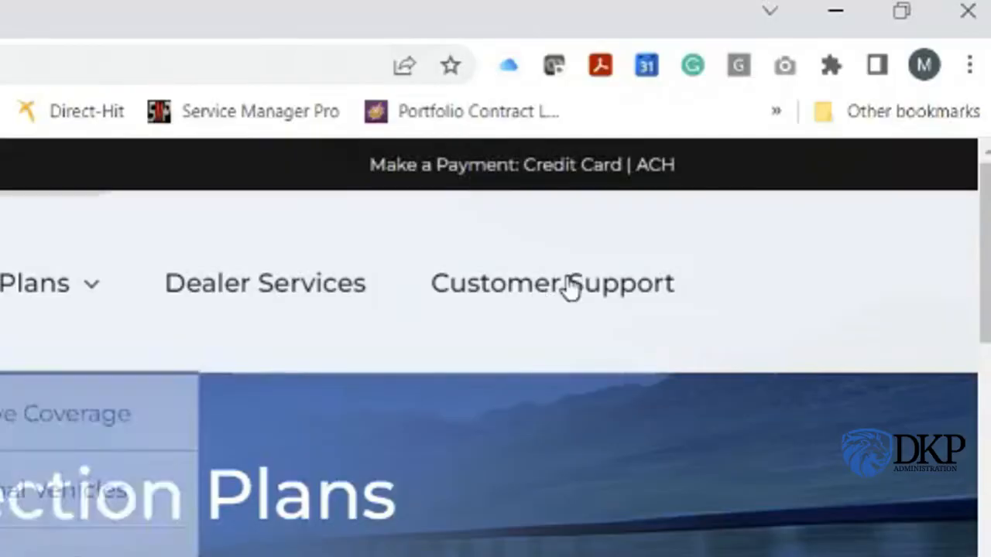
Step: Show the Customer Support page scrolled to the Dealer/Seller Access Portal section with its Sign In button
{"action": "left_click", "coordinate": [551, 285]}
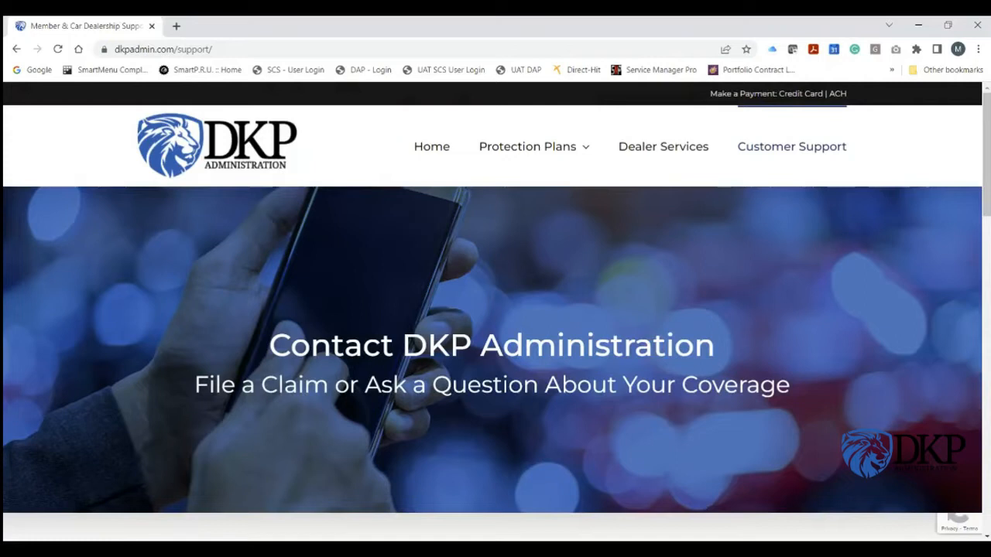
{"action": "scroll", "scroll_direction": "down", "scroll_amount": 3}
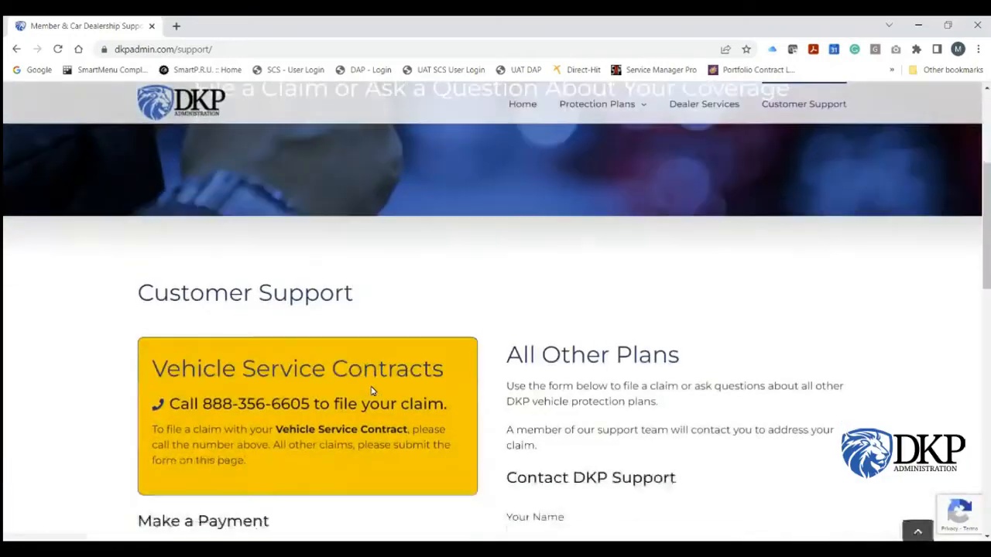
{"action": "scroll", "scroll_direction": "down", "scroll_amount": 3}
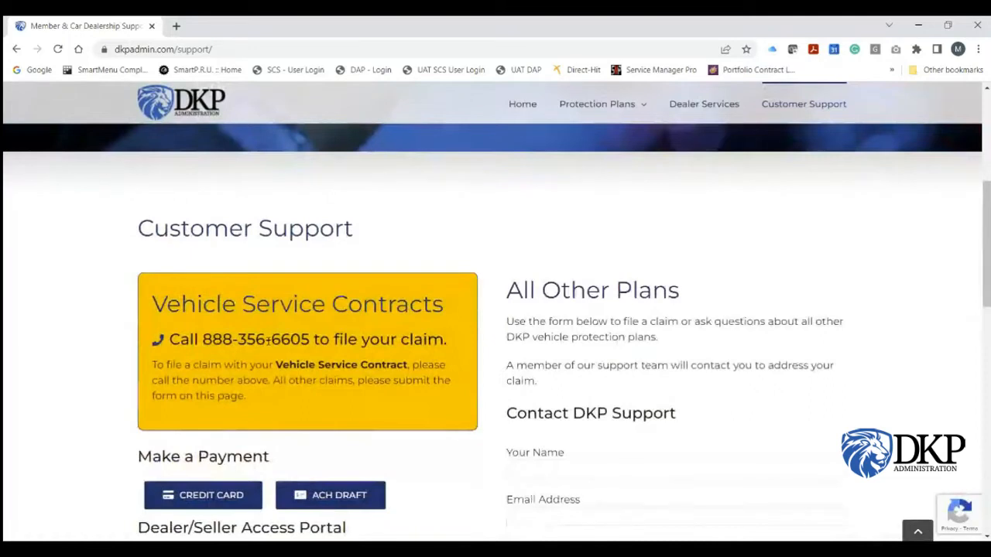
{"action": "scroll", "scroll_direction": "down", "scroll_amount": 3}
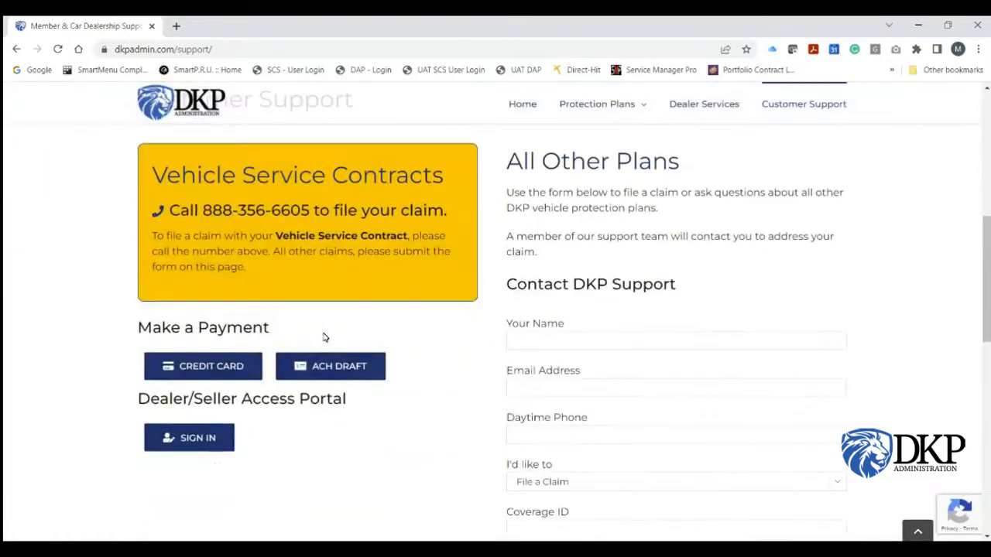
{"action": "mouse_move", "coordinate": [303, 442]}
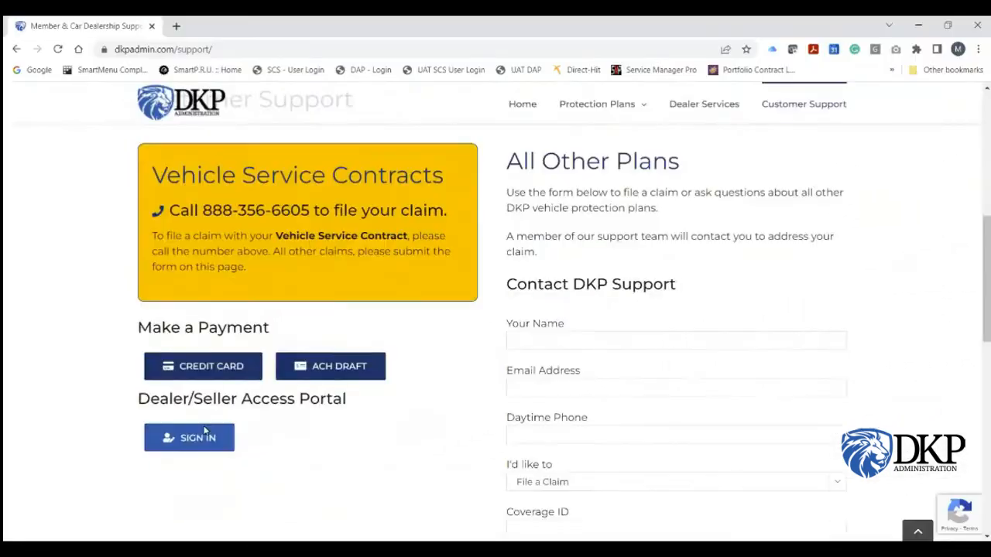
Step: Sign in to the dealer portal with the saved credentials, landing on the Contract Search list
{"action": "left_click", "coordinate": [189, 436]}
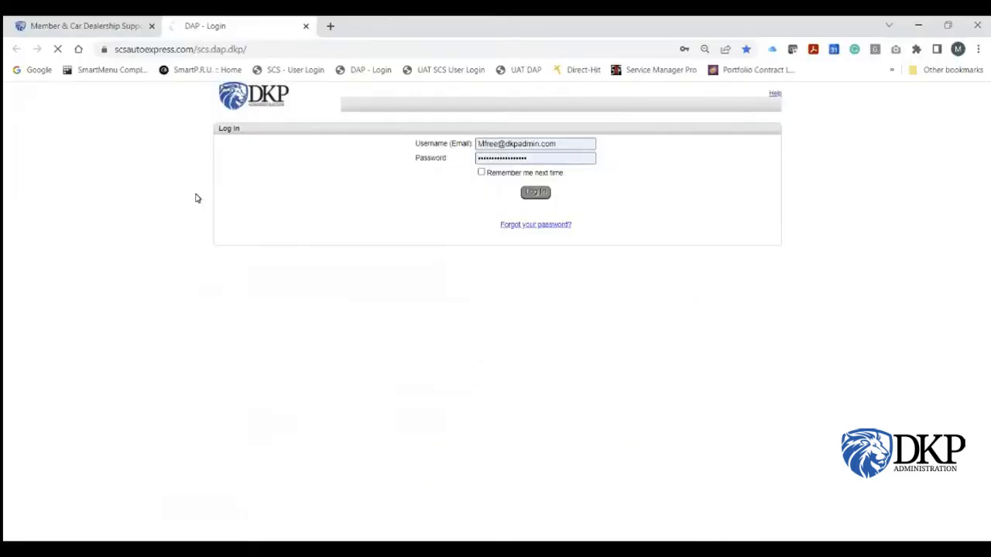
{"action": "left_click", "coordinate": [536, 192]}
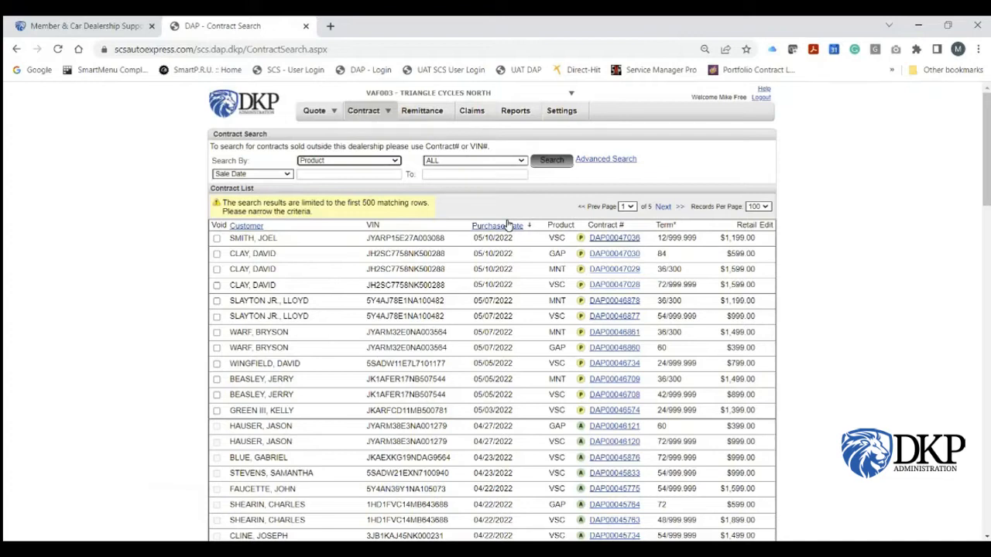
{"action": "mouse_move", "coordinate": [409, 318]}
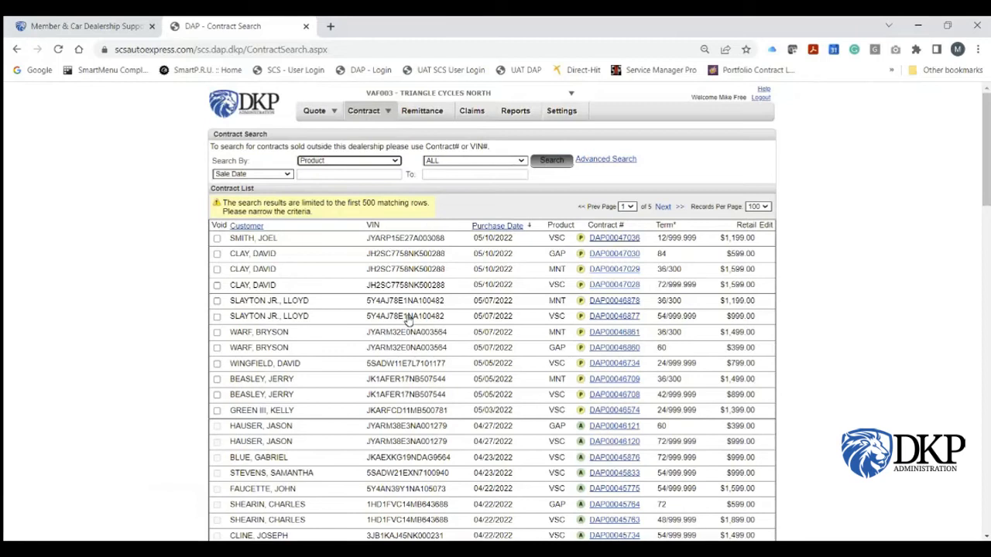
Step: Refresh the Contract Search so results list alphabetically by customer name
{"action": "left_click", "coordinate": [370, 109]}
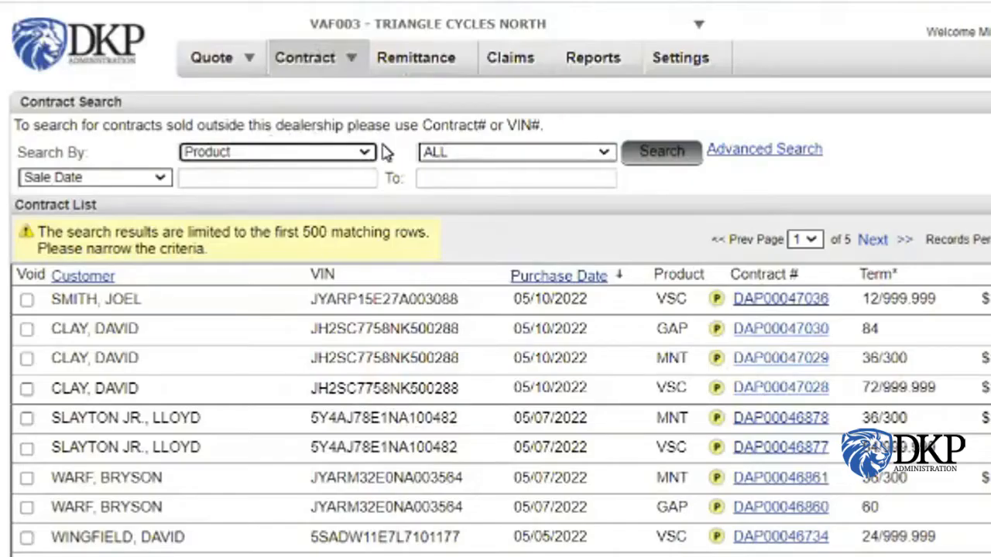
{"action": "mouse_move", "coordinate": [381, 155]}
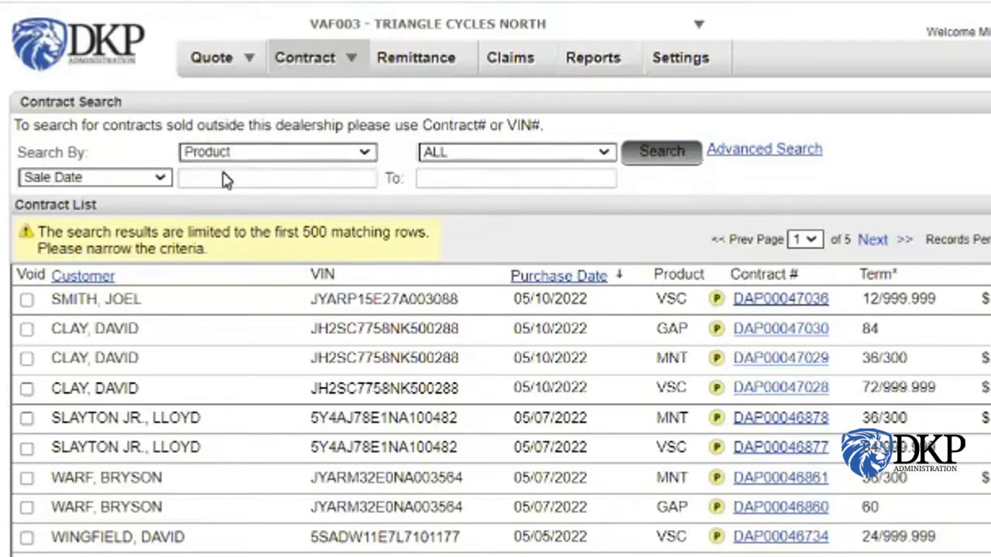
{"action": "mouse_move", "coordinate": [210, 177]}
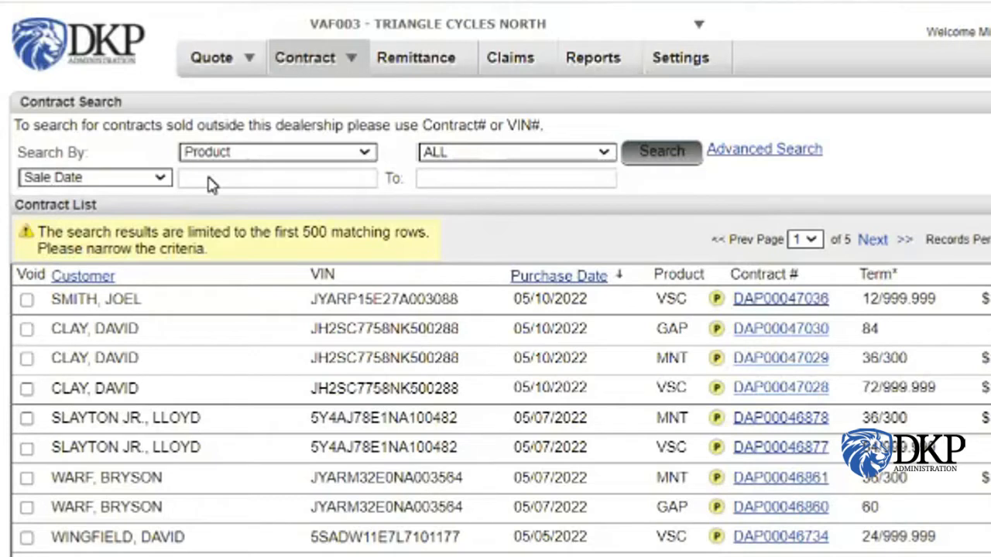
{"action": "mouse_move", "coordinate": [220, 208]}
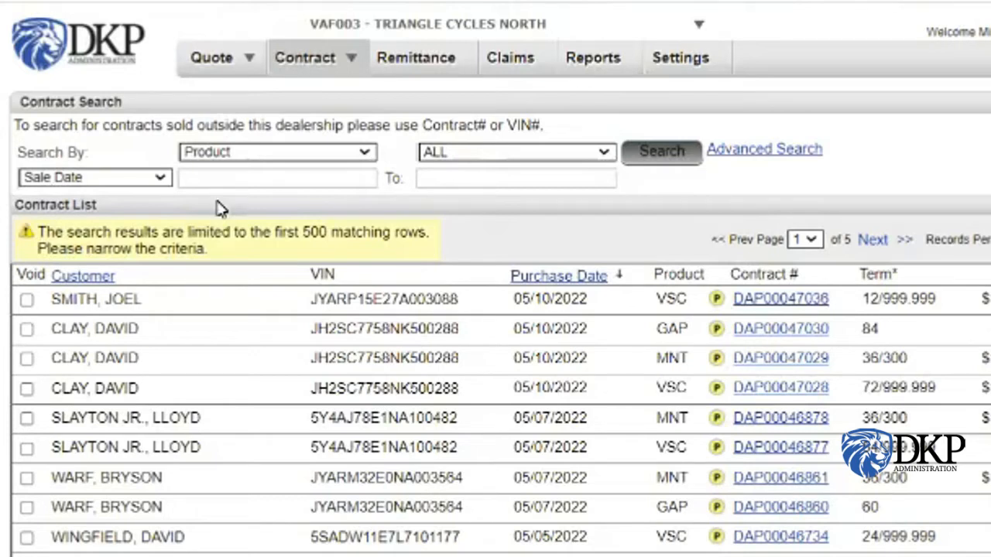
{"action": "mouse_move", "coordinate": [220, 242]}
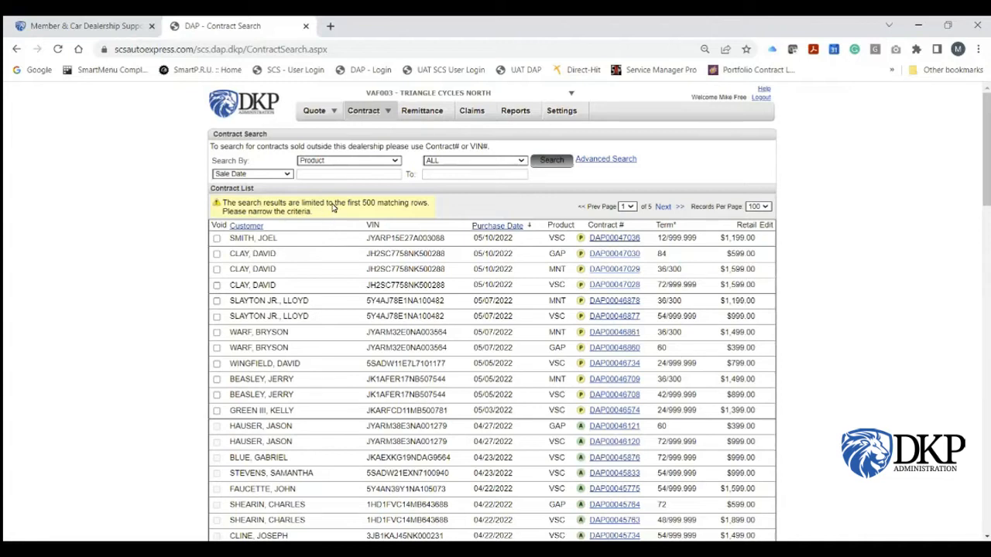
{"action": "mouse_move", "coordinate": [335, 174]}
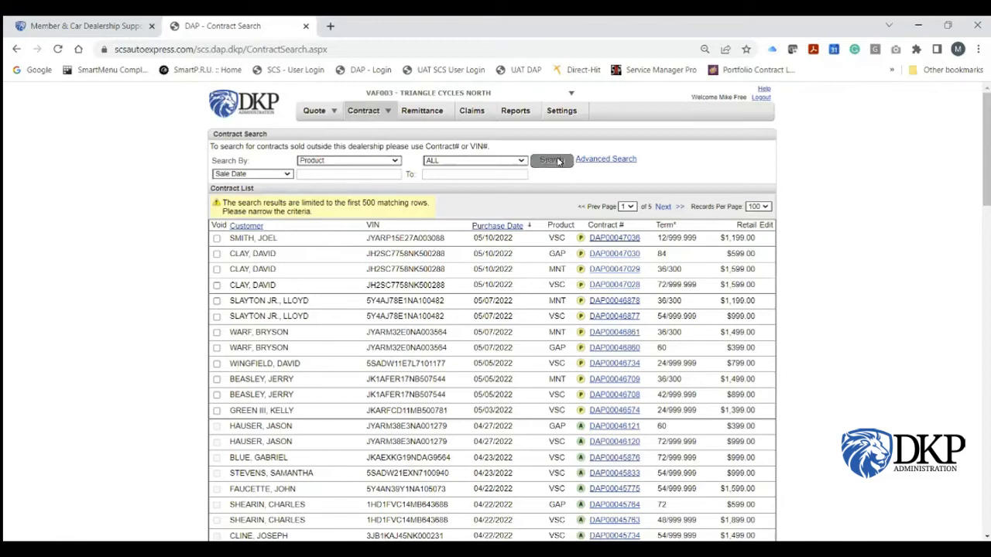
{"action": "left_click", "coordinate": [548, 159]}
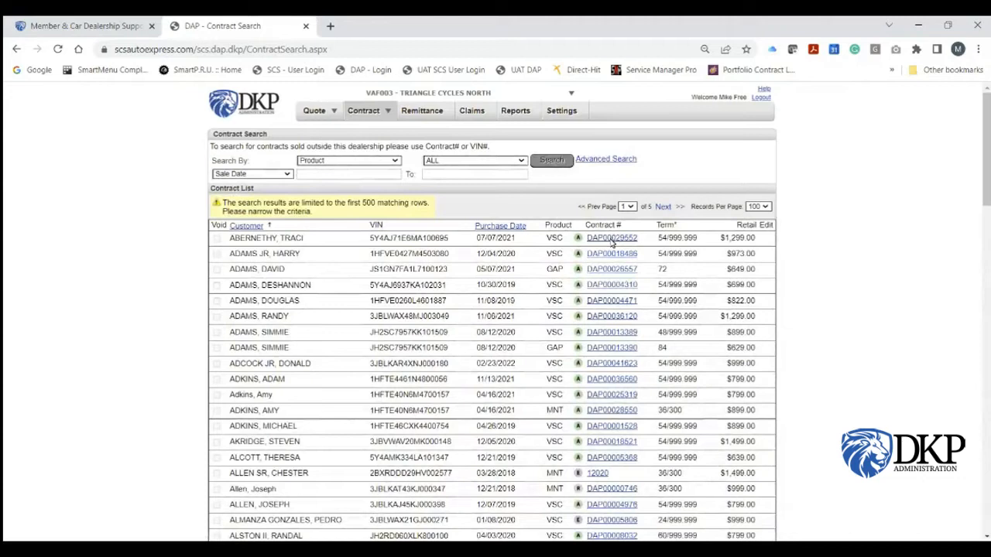
{"action": "left_click", "coordinate": [612, 238]}
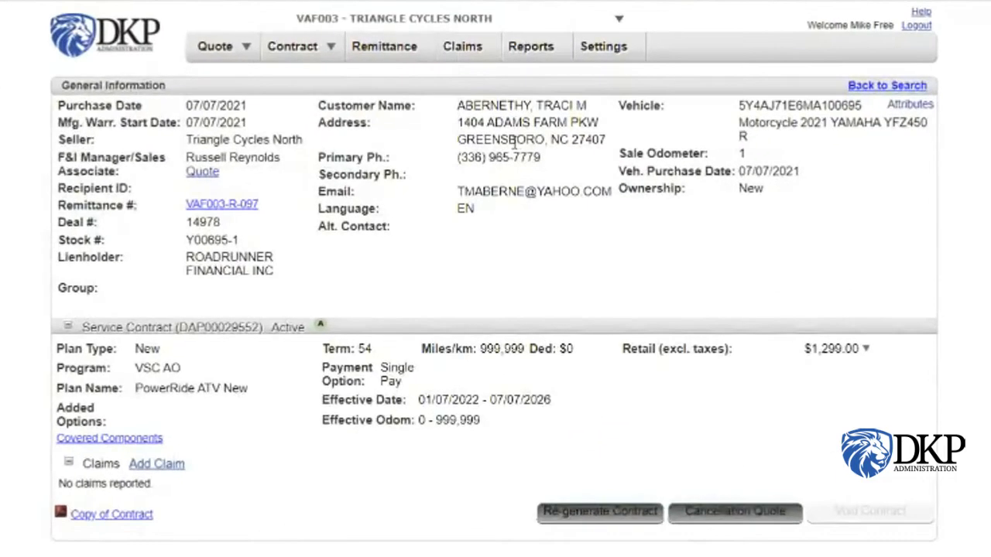
{"action": "mouse_move", "coordinate": [799, 115]}
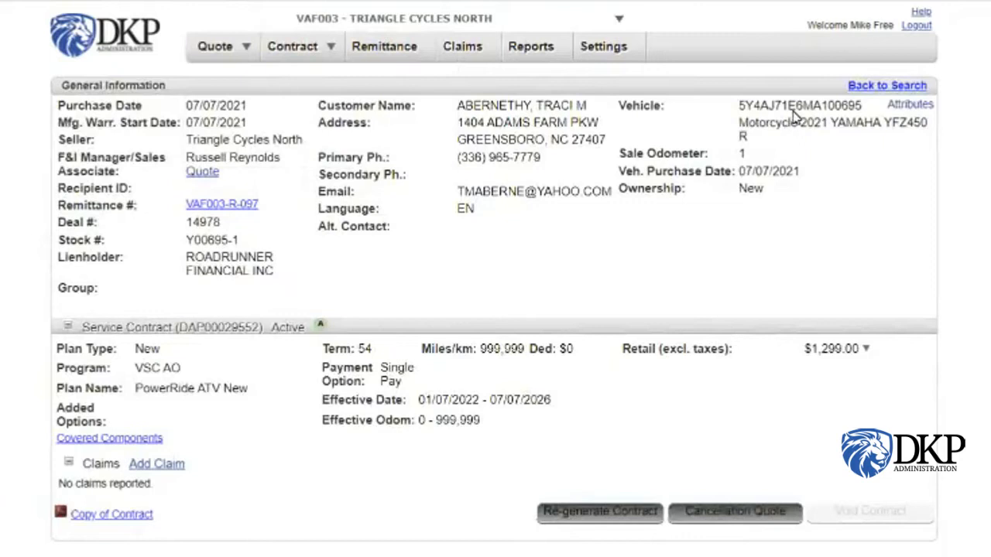
{"action": "mouse_move", "coordinate": [876, 107]}
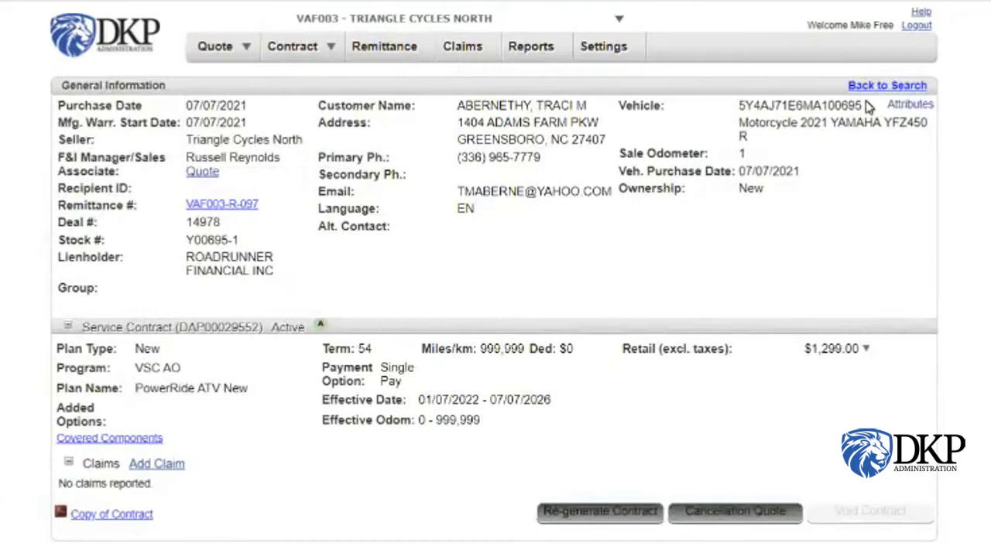
{"action": "mouse_move", "coordinate": [837, 120]}
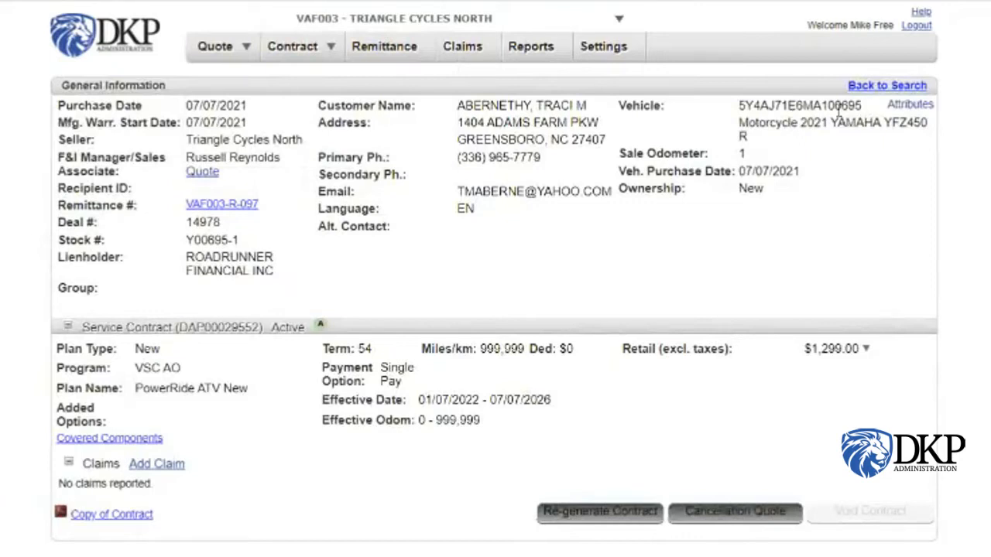
{"action": "mouse_move", "coordinate": [347, 252]}
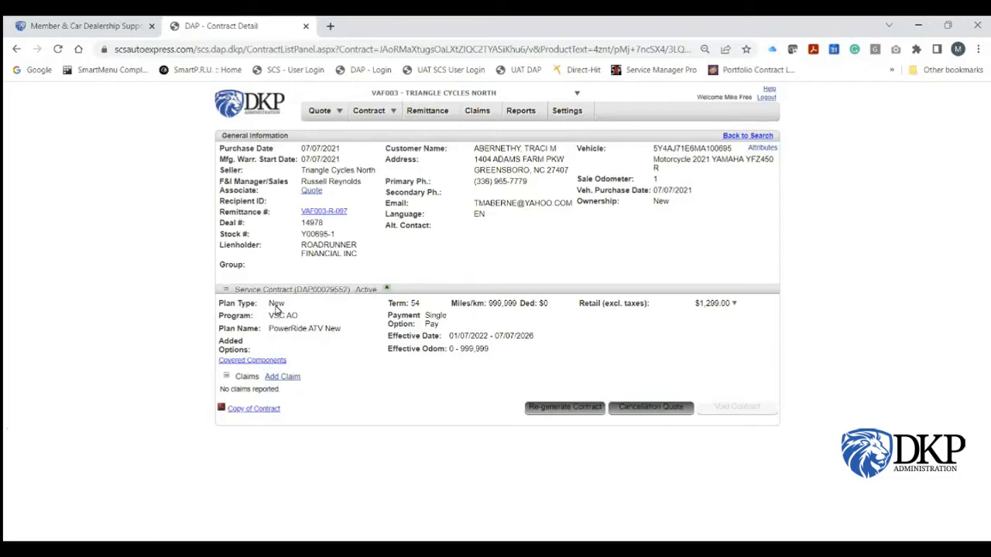
{"action": "mouse_move", "coordinate": [337, 339]}
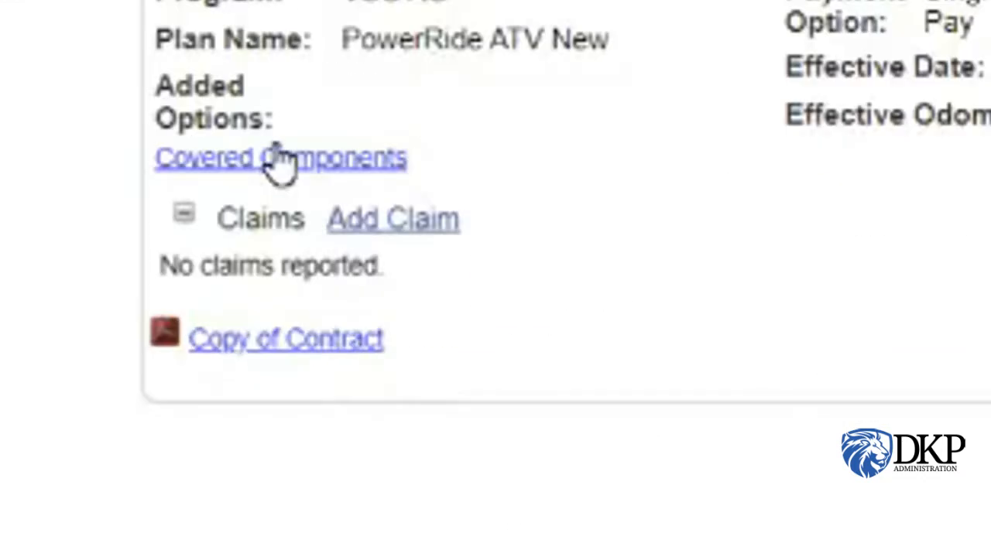
{"action": "mouse_move", "coordinate": [267, 155]}
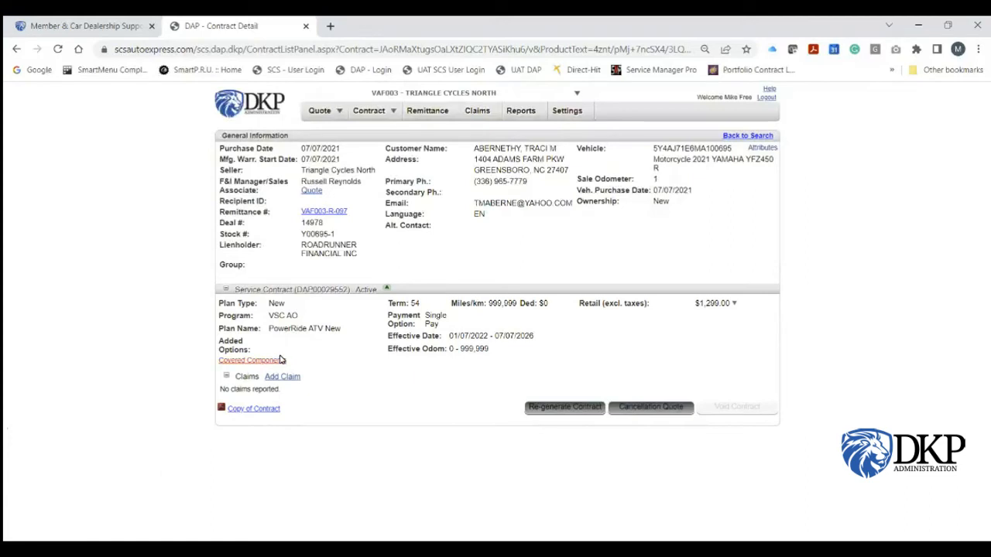
Step: List the contract's covered Engine components, including the Engine Mount entries
{"action": "left_click", "coordinate": [251, 359]}
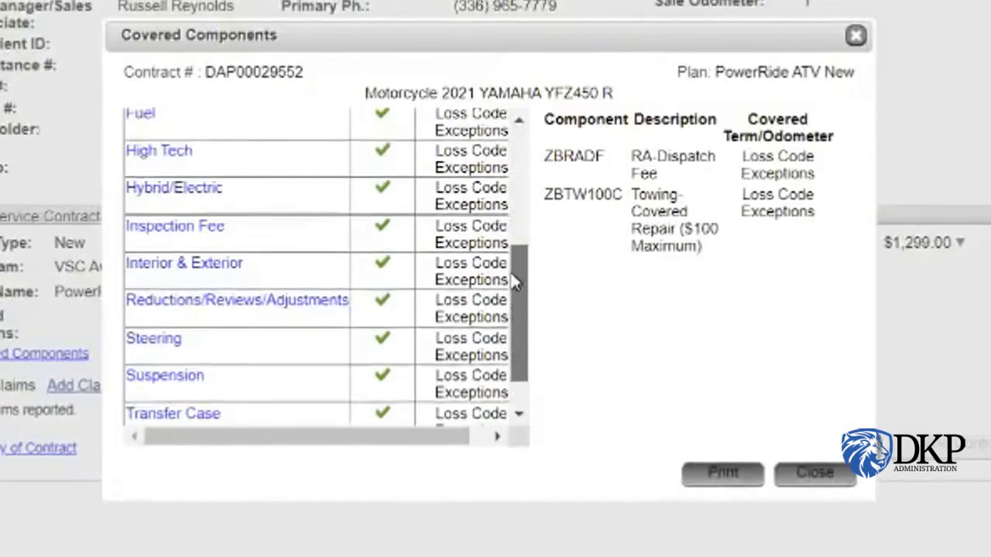
{"action": "scroll", "scroll_direction": "up", "scroll_amount": 3}
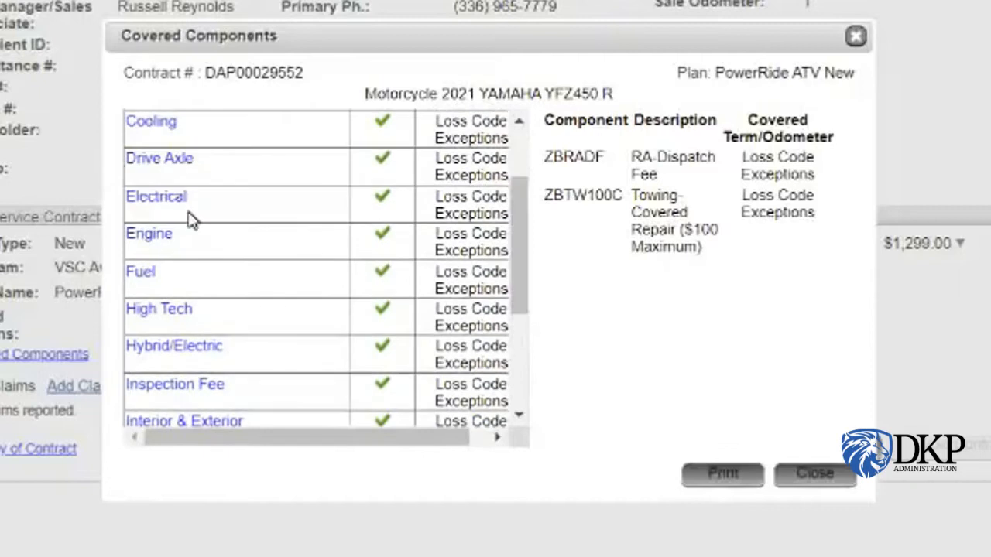
{"action": "left_click", "coordinate": [149, 232]}
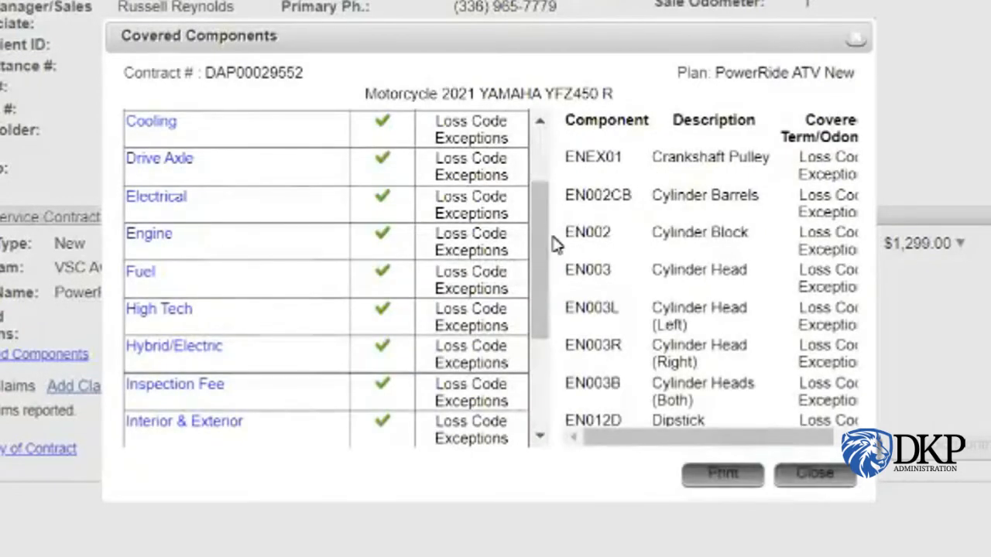
{"action": "scroll", "scroll_direction": "down", "scroll_amount": 3}
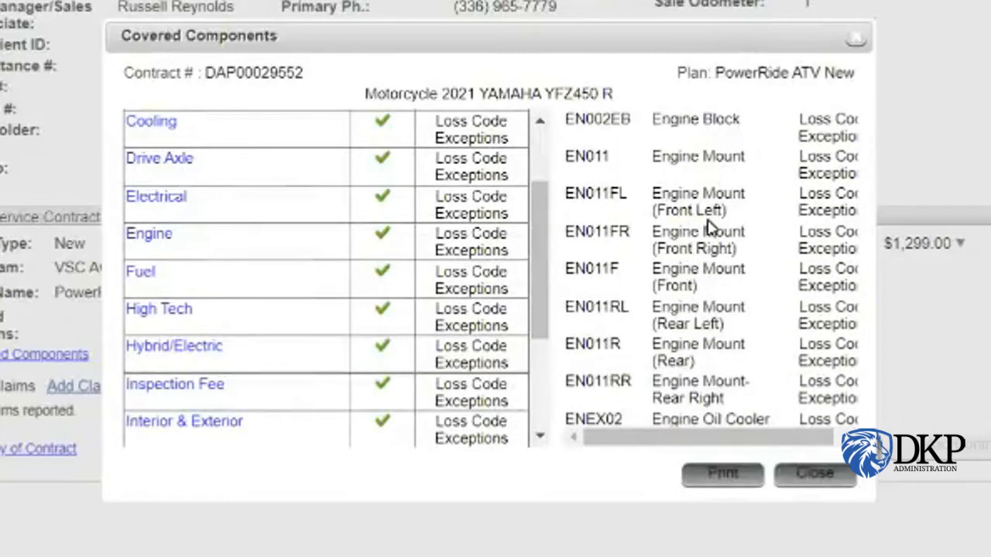
{"action": "mouse_move", "coordinate": [585, 233]}
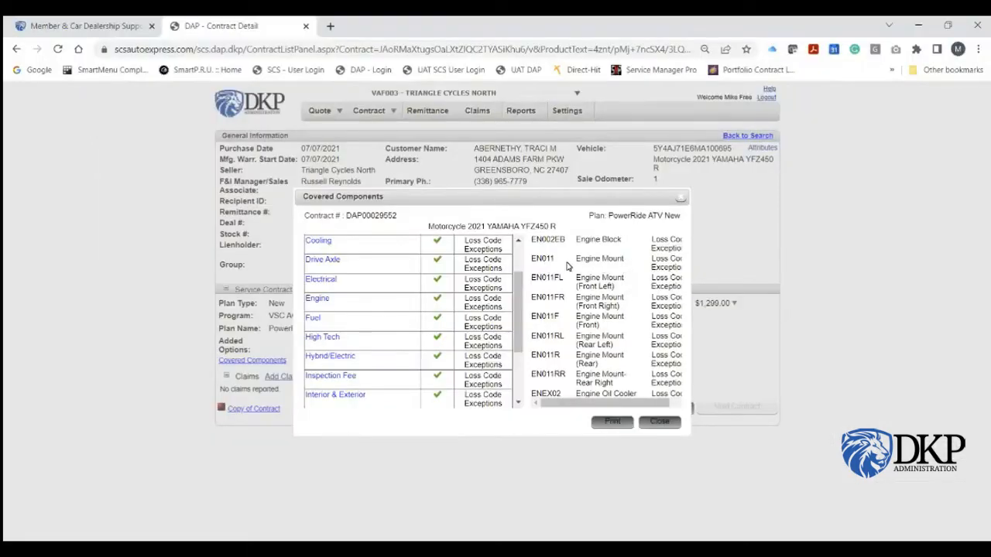
{"action": "left_click", "coordinate": [659, 421]}
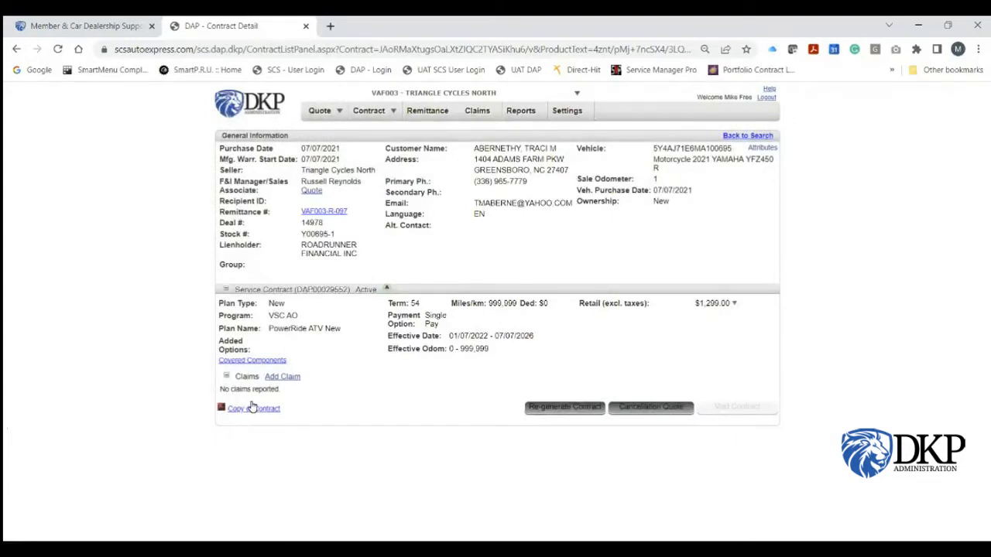
{"action": "mouse_move", "coordinate": [266, 364]}
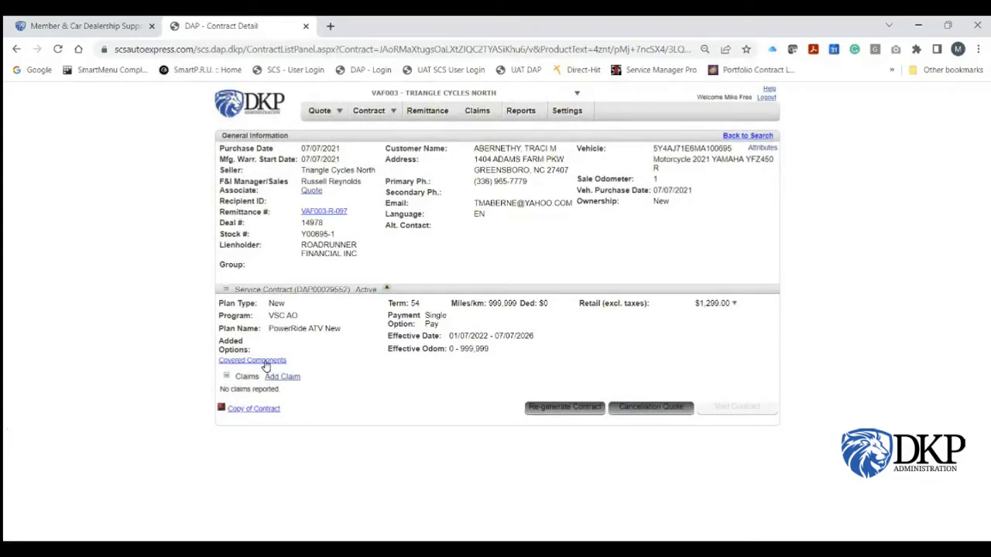
{"action": "mouse_move", "coordinate": [252, 409]}
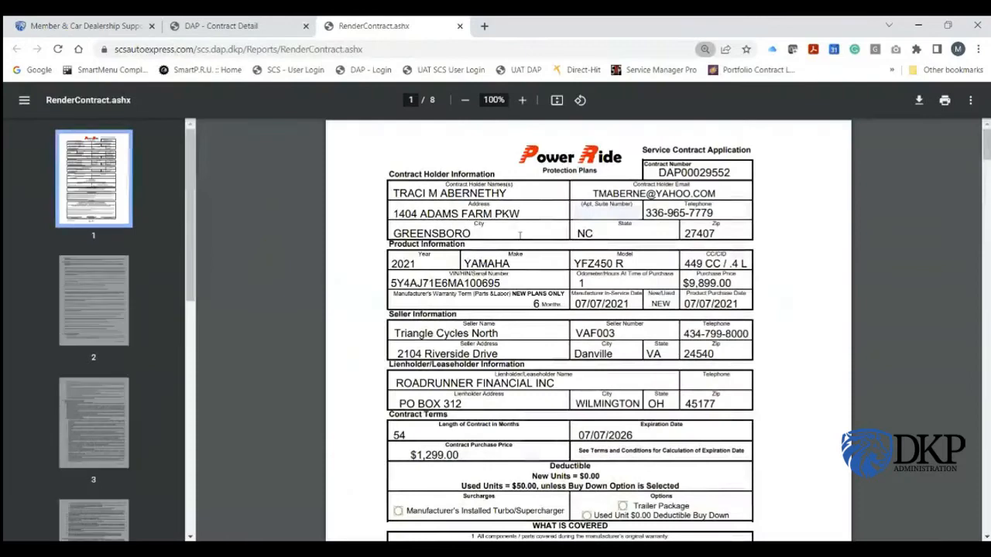
Step: Page through the contract PDF's coverage and exclusions to page 4, then return to Contract Detail
{"action": "scroll", "scroll_direction": "down", "scroll_amount": 3}
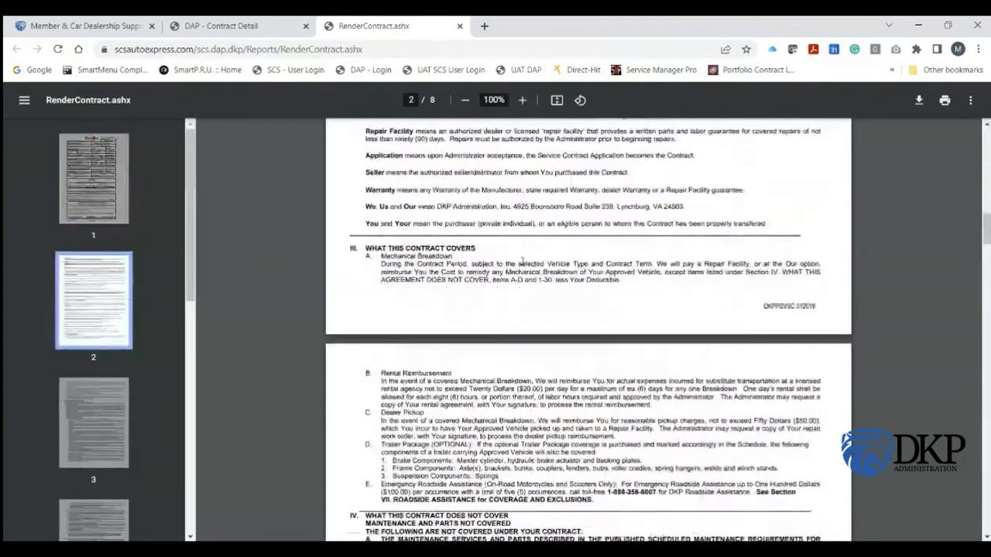
{"action": "scroll", "scroll_direction": "down", "scroll_amount": 3}
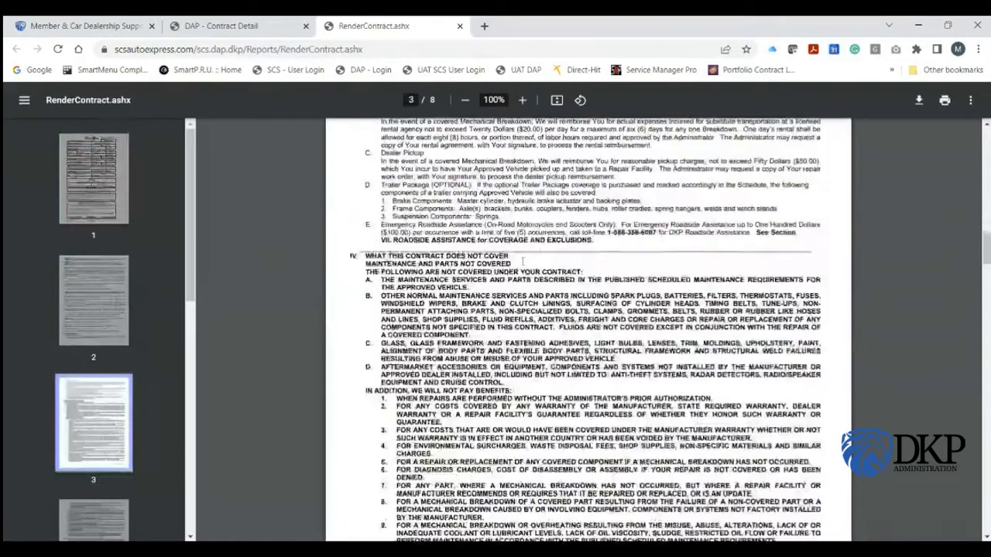
{"action": "scroll", "scroll_direction": "down", "scroll_amount": 3}
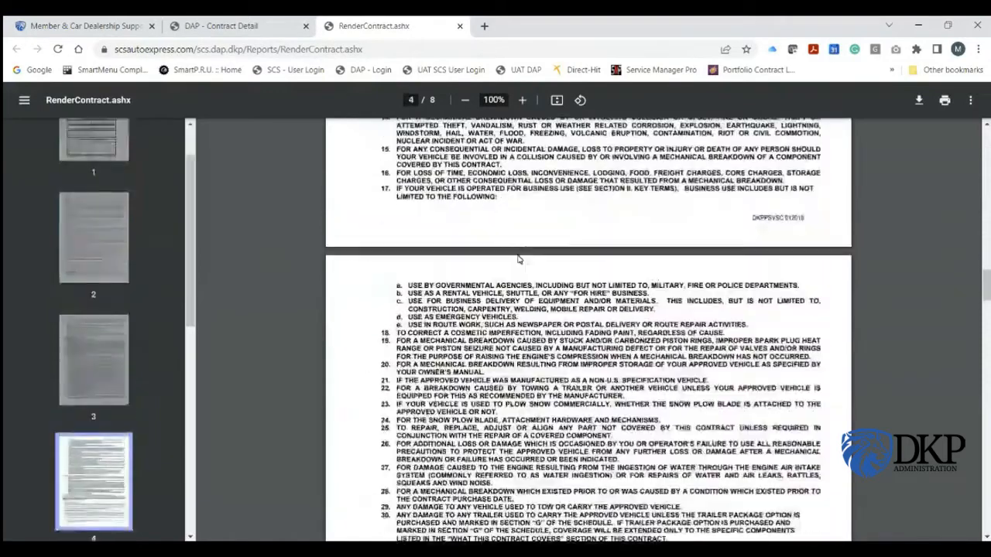
{"action": "scroll", "scroll_direction": "down", "scroll_amount": 3}
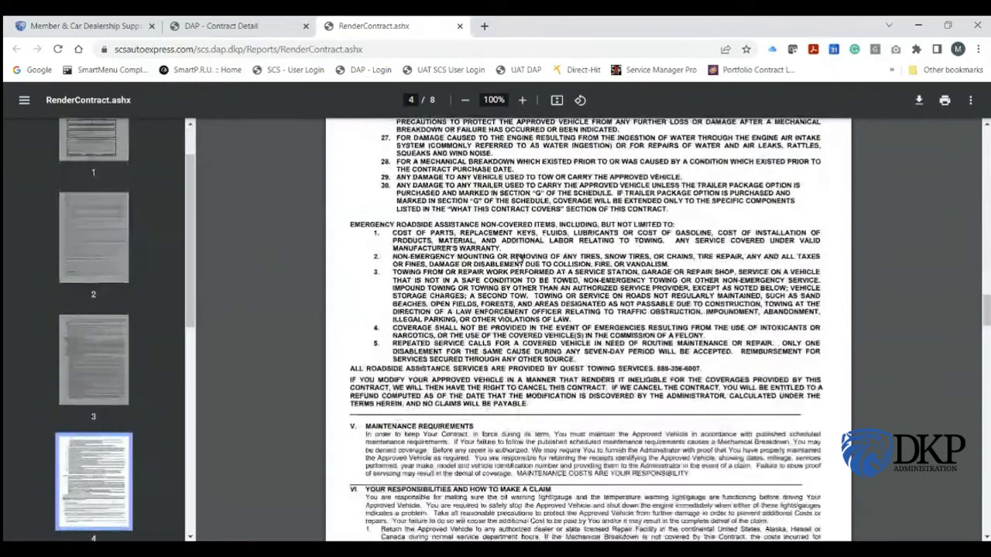
{"action": "scroll", "scroll_direction": "down", "scroll_amount": 3}
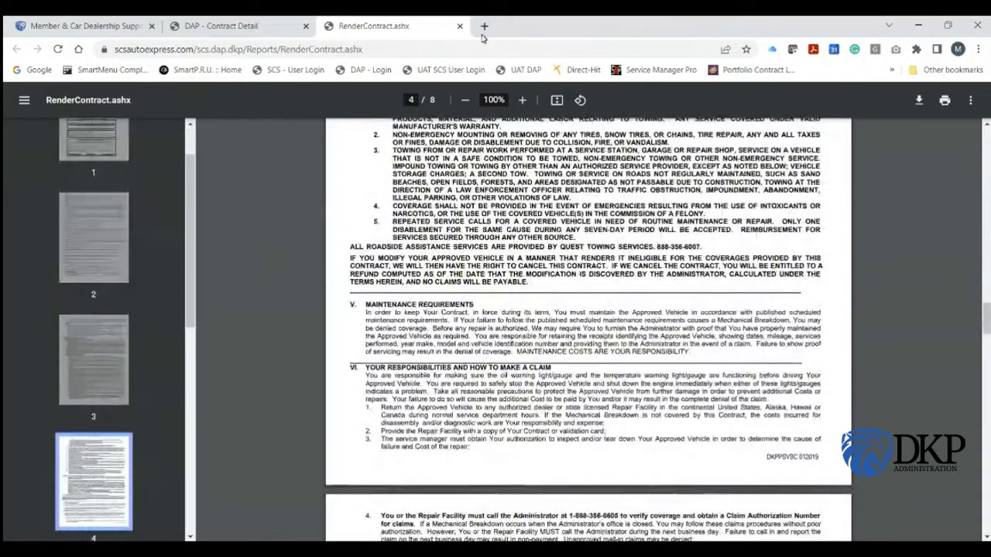
{"action": "mouse_move", "coordinate": [461, 25]}
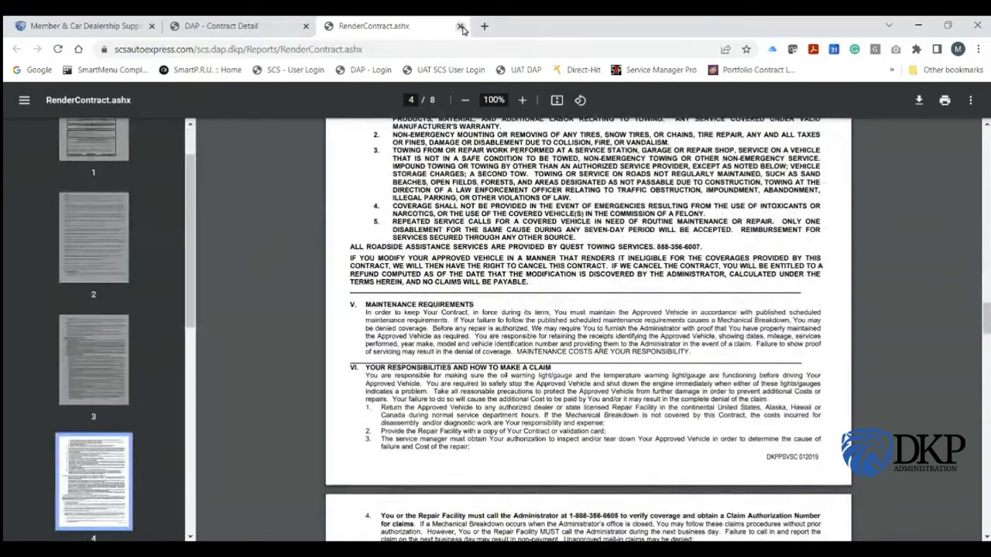
{"action": "left_click", "coordinate": [455, 25]}
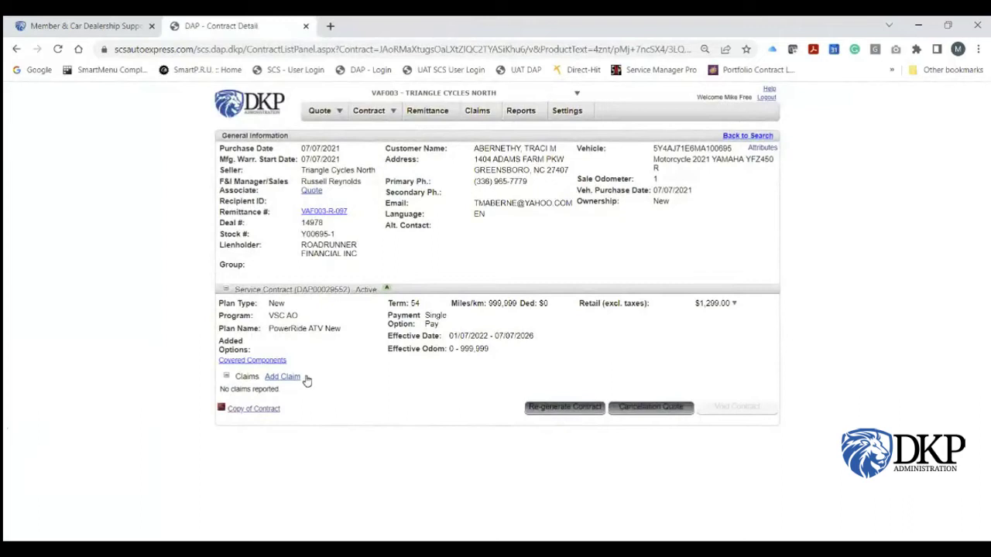
Step: Add a new claim on the contract and set its loss date to May 11, 2022
{"action": "left_click", "coordinate": [282, 376]}
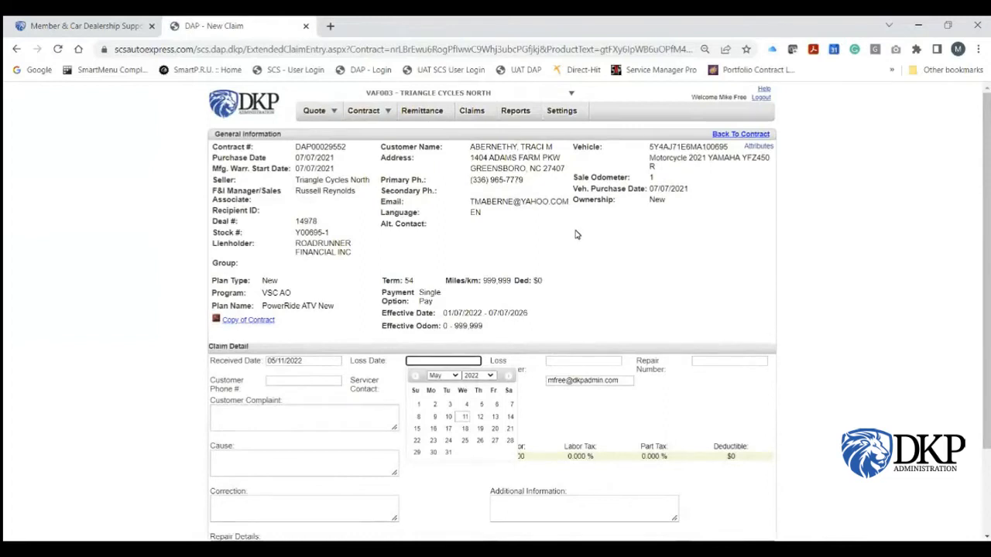
{"action": "scroll", "scroll_direction": "down", "scroll_amount": 3}
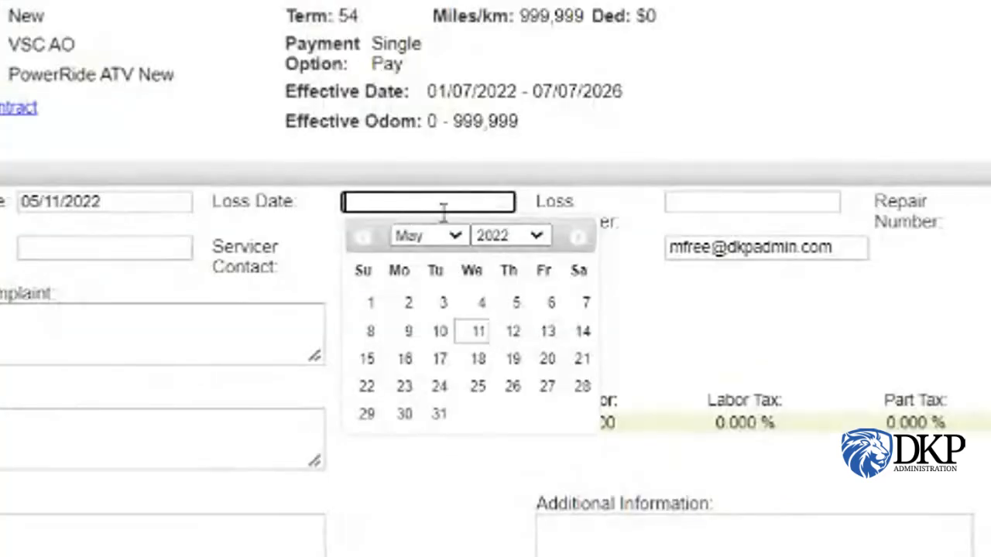
{"action": "left_click", "coordinate": [470, 331]}
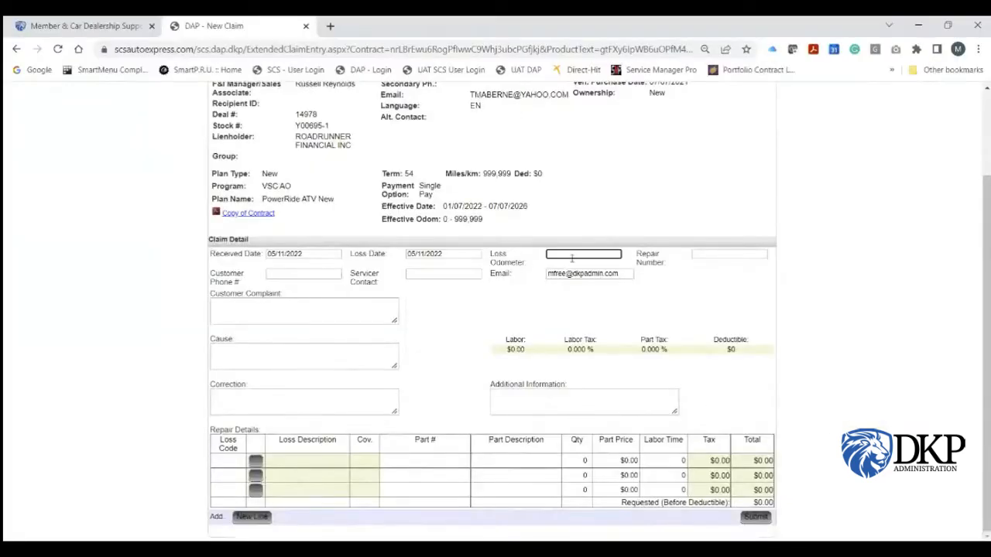
{"action": "mouse_move", "coordinate": [530, 295]}
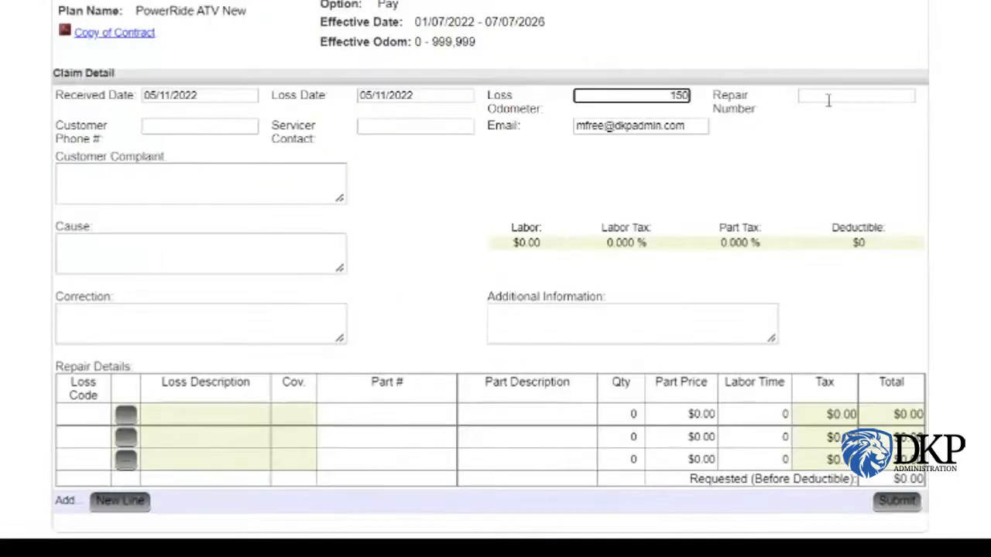
Step: Enter repair number 123456 and move through the customer phone and servicer contact fields
{"action": "left_click", "coordinate": [855, 96]}
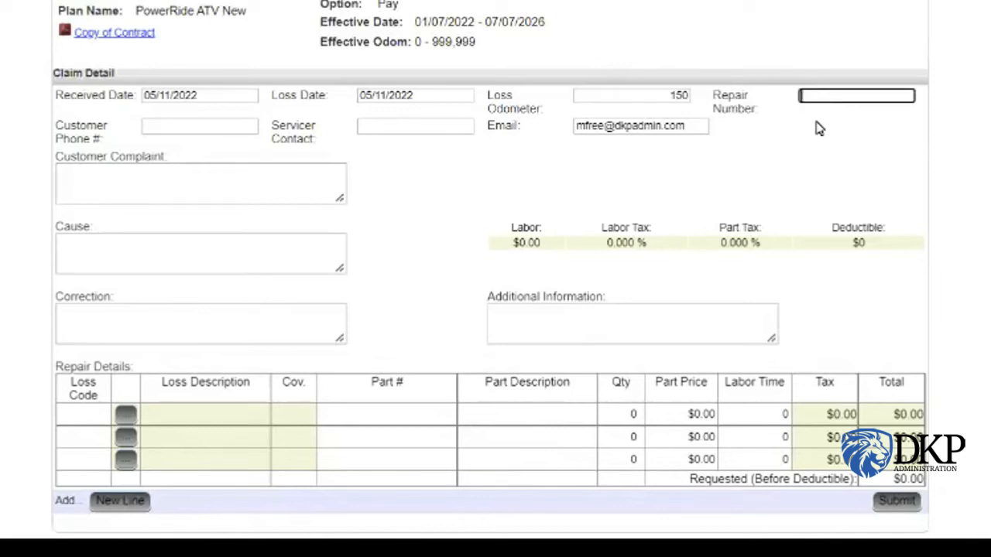
{"action": "type", "text": "123456"}
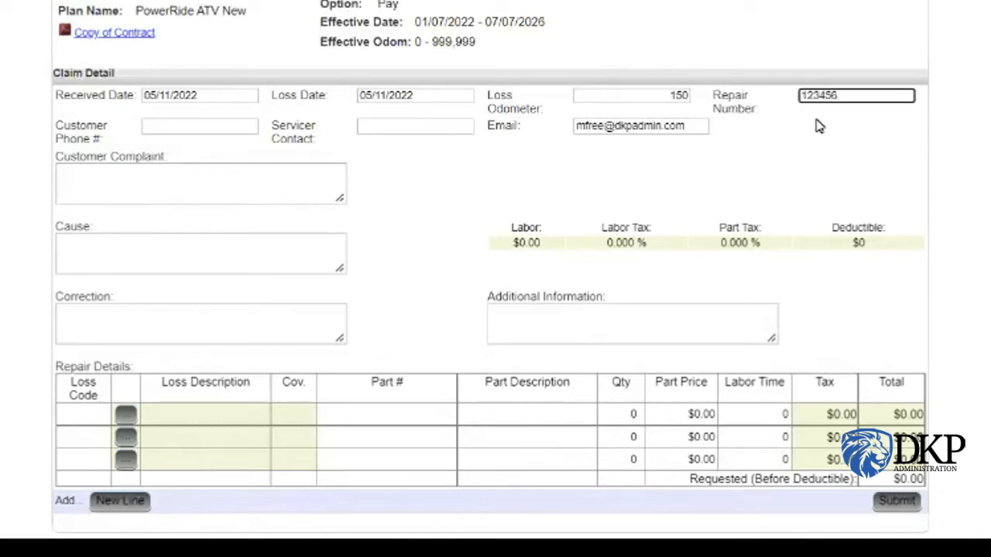
{"action": "left_click", "coordinate": [198, 126]}
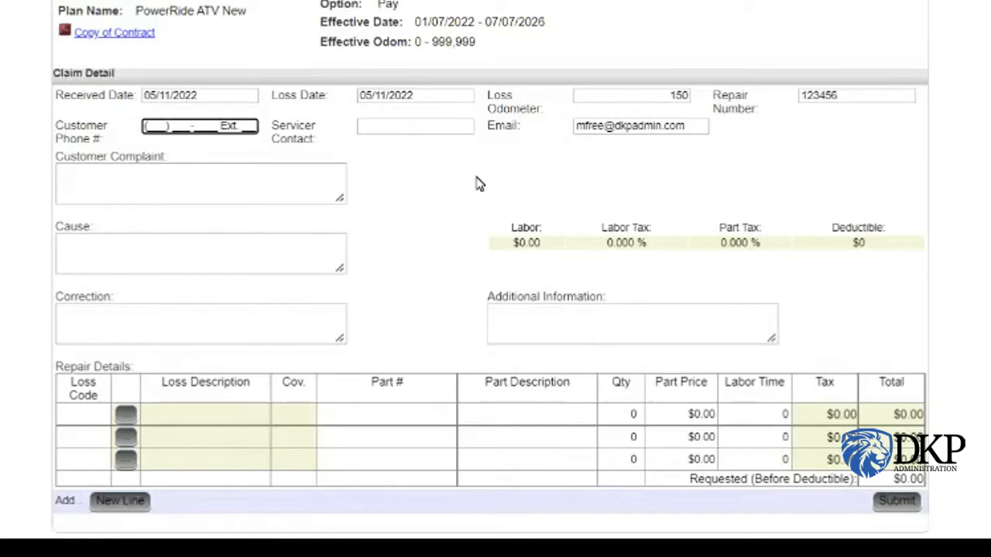
{"action": "mouse_move", "coordinate": [458, 183]}
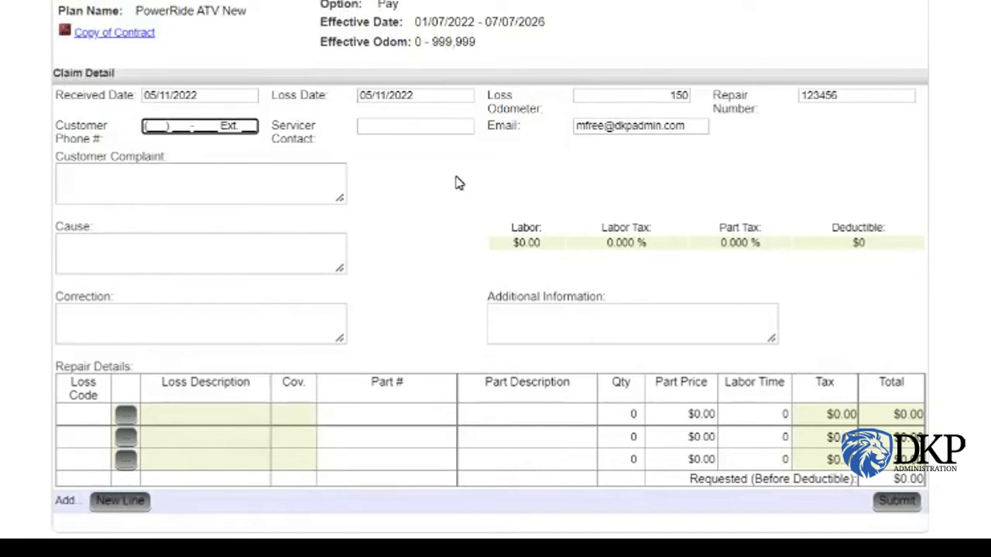
{"action": "left_click", "coordinate": [415, 126]}
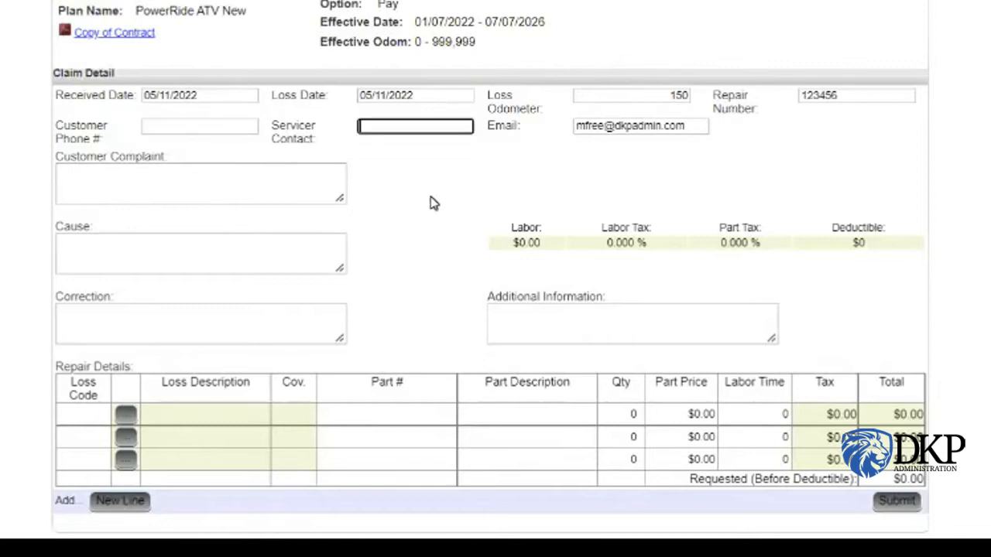
{"action": "mouse_move", "coordinate": [427, 202]}
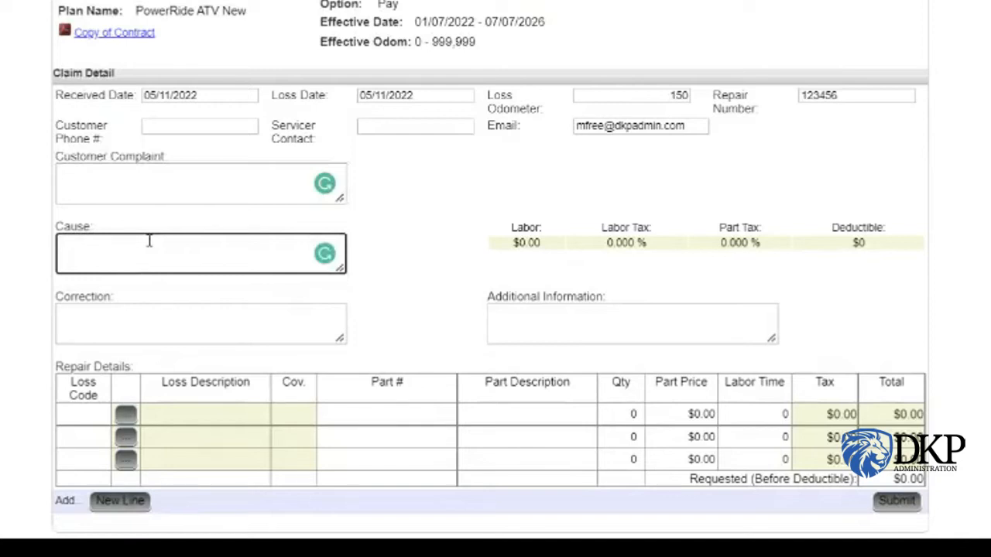
{"action": "mouse_move", "coordinate": [133, 316]}
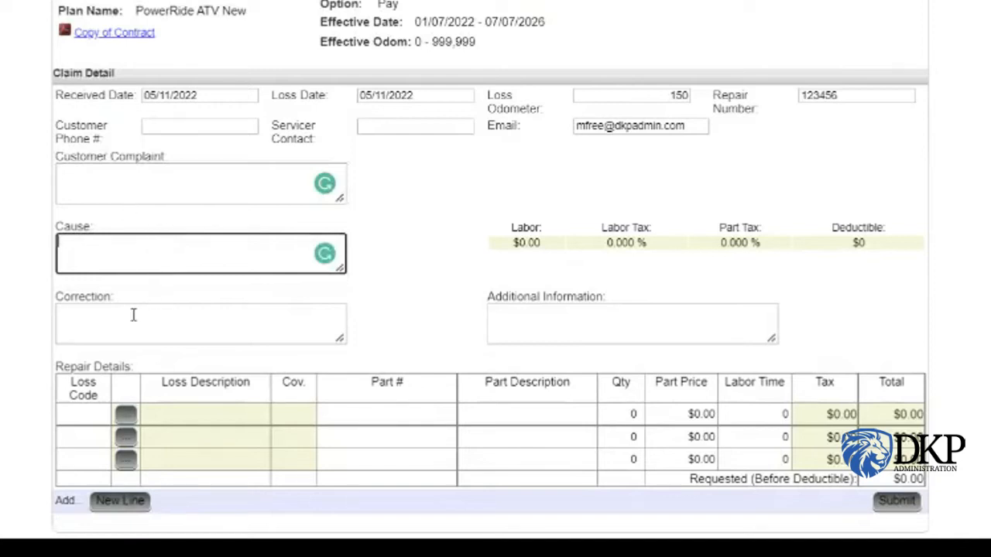
Step: Skip the correction and additional-information notes and start the loss code lookup for repair line 1
{"action": "left_click", "coordinate": [194, 323]}
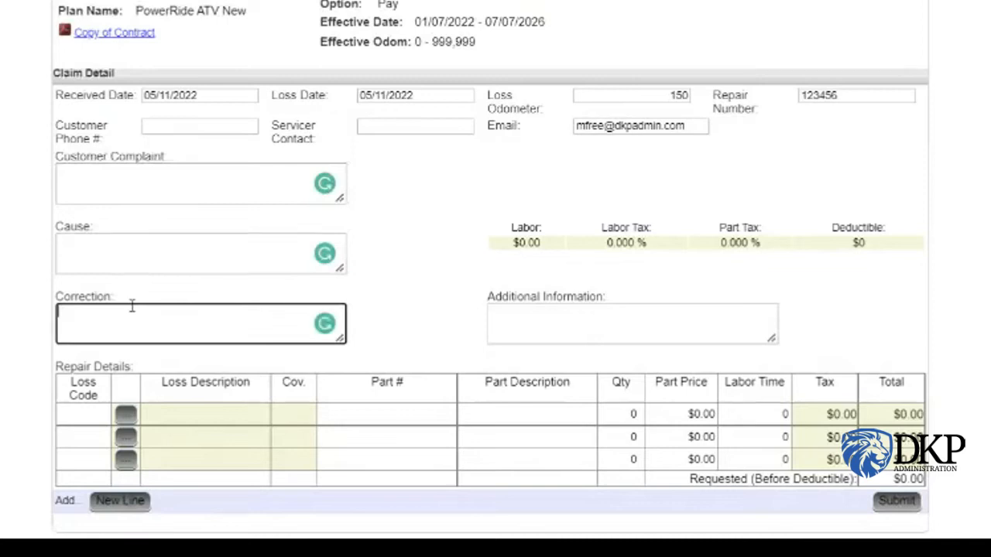
{"action": "mouse_move", "coordinate": [391, 261]}
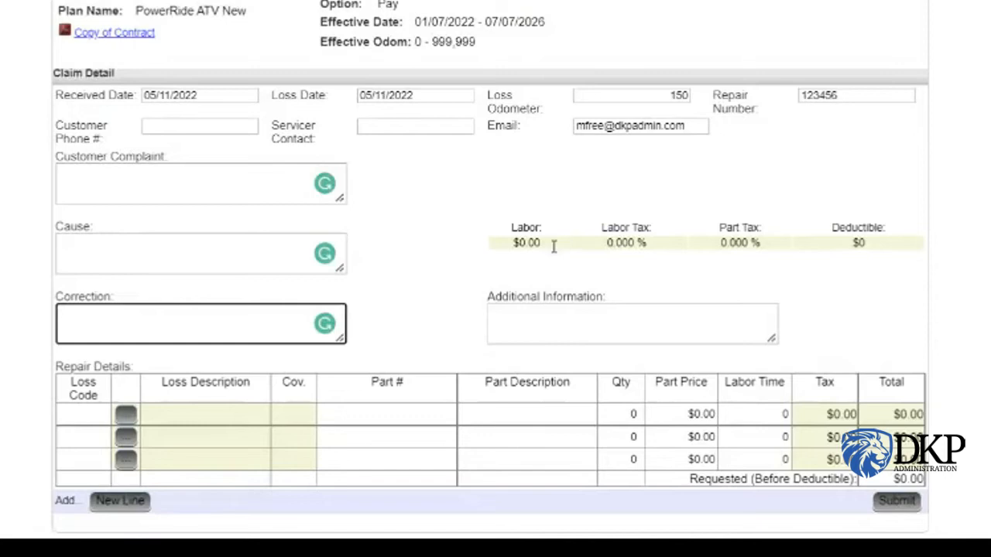
{"action": "mouse_move", "coordinate": [554, 316]}
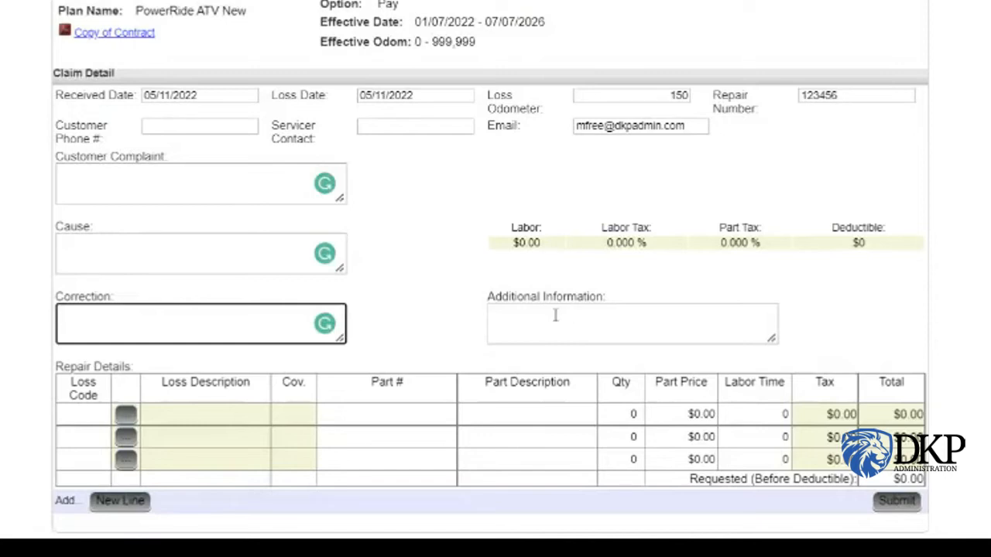
{"action": "left_click", "coordinate": [632, 323]}
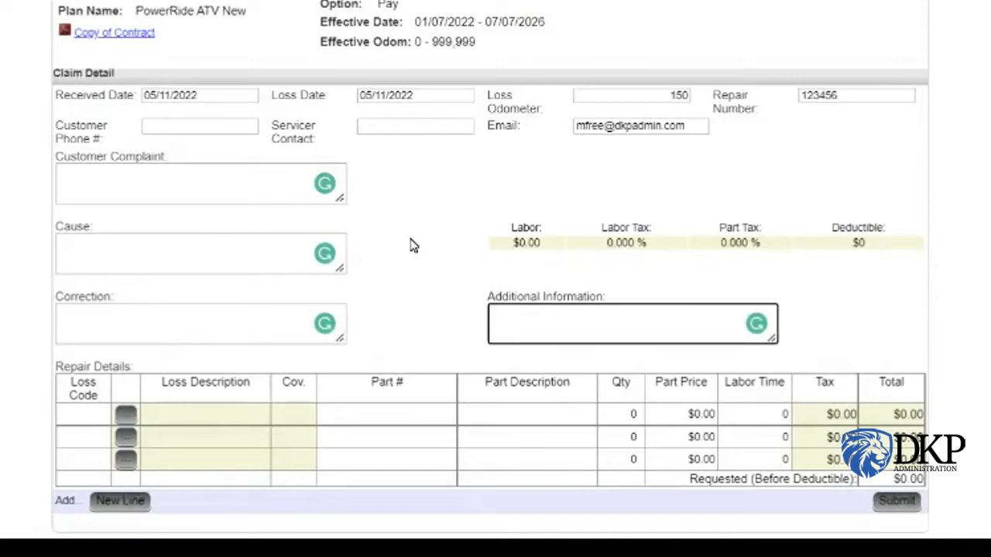
{"action": "left_click", "coordinate": [627, 325]}
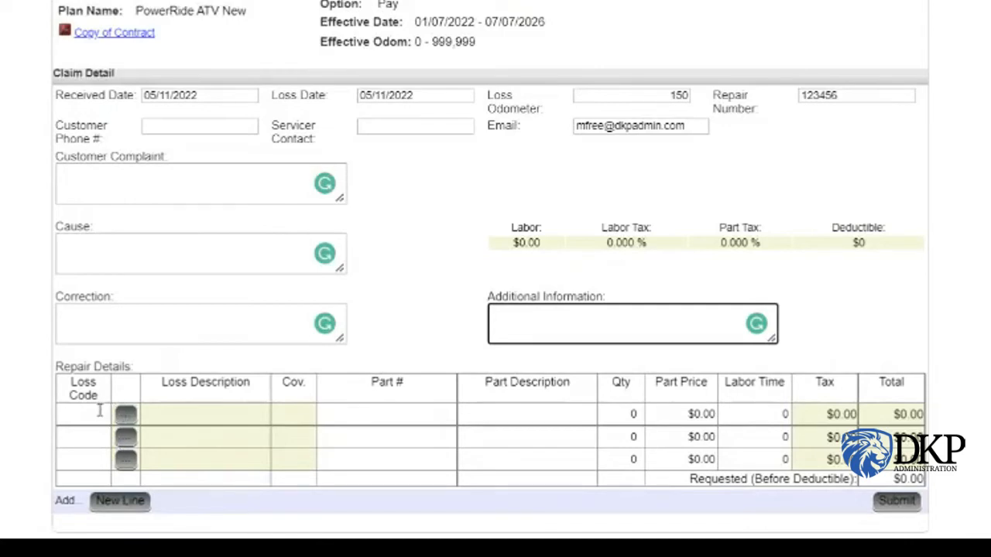
{"action": "mouse_move", "coordinate": [131, 411]}
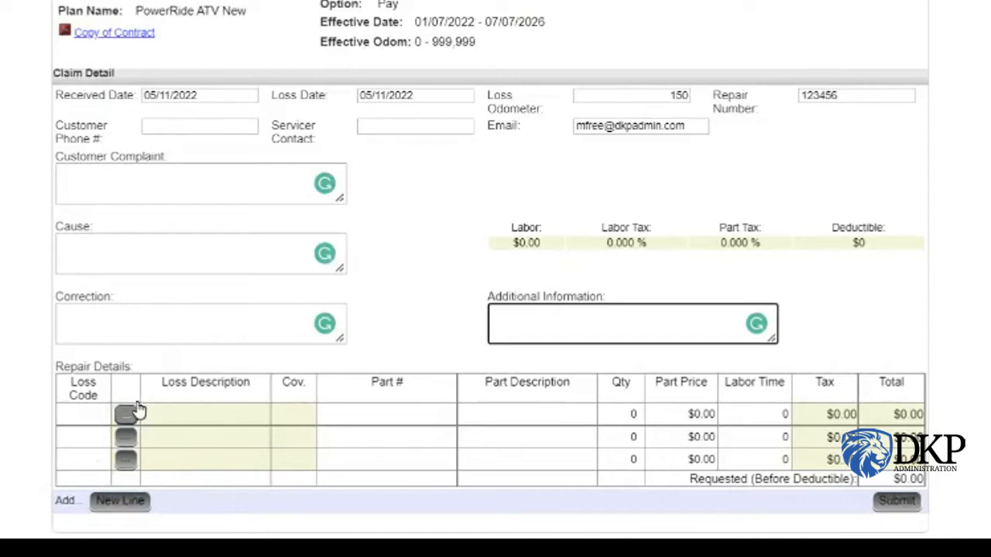
{"action": "left_click", "coordinate": [126, 408]}
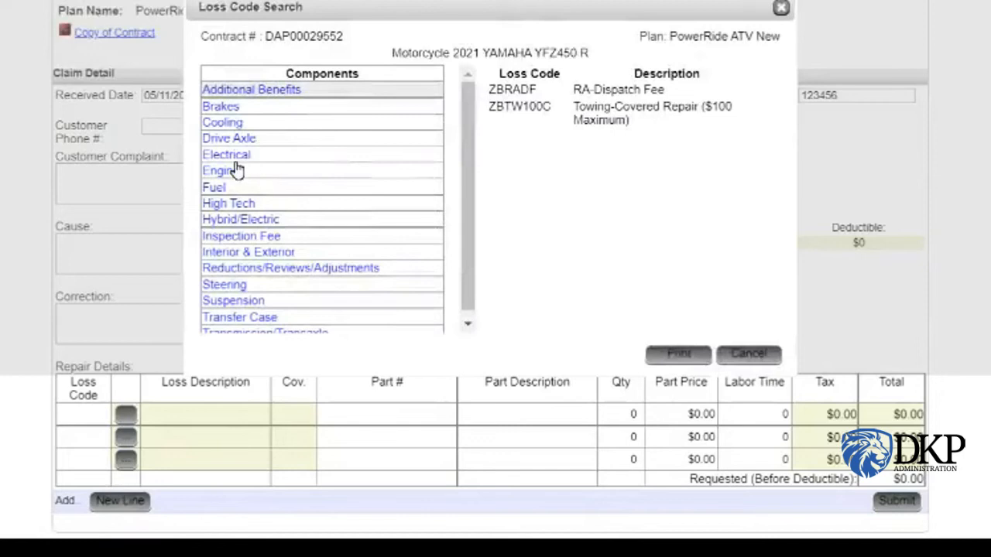
Step: List the Engine loss codes and scroll toward the EN011 Engine Mount entry
{"action": "left_click", "coordinate": [220, 171]}
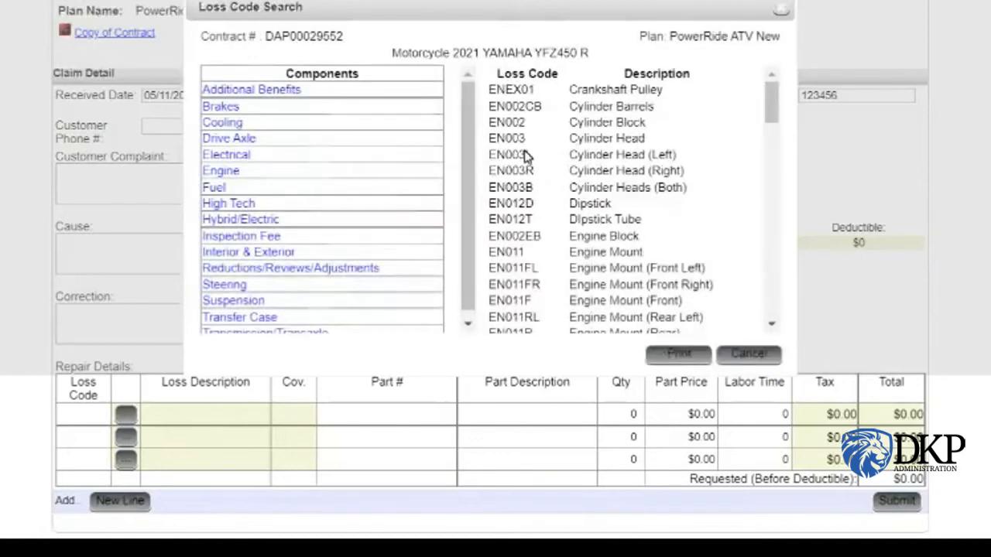
{"action": "scroll", "scroll_direction": "down", "scroll_amount": 3}
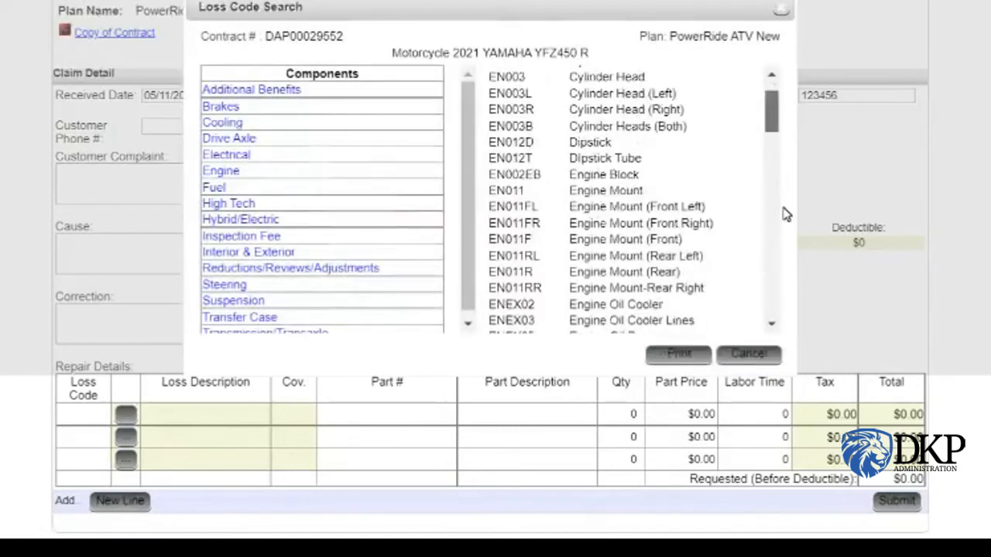
{"action": "scroll", "scroll_direction": "down", "scroll_amount": 3}
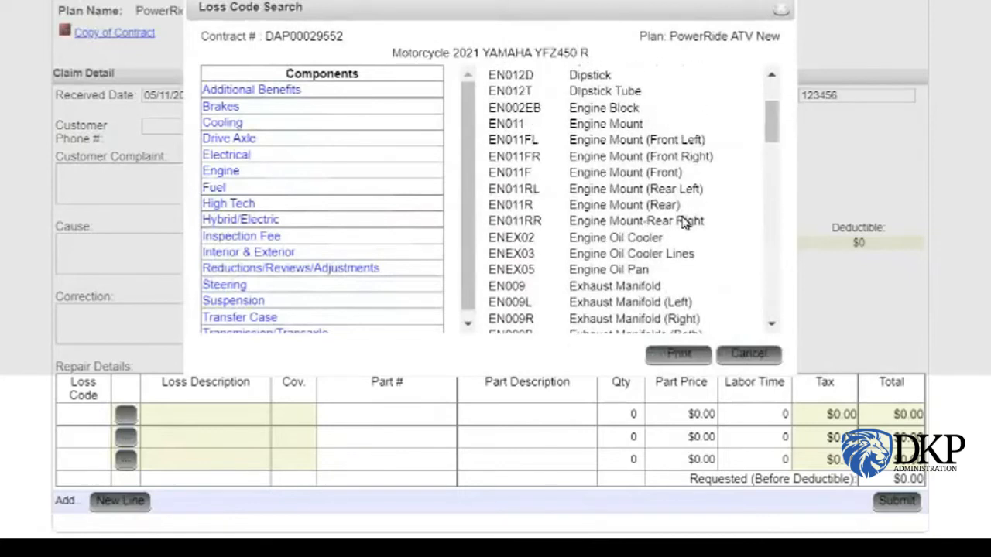
{"action": "mouse_move", "coordinate": [507, 124]}
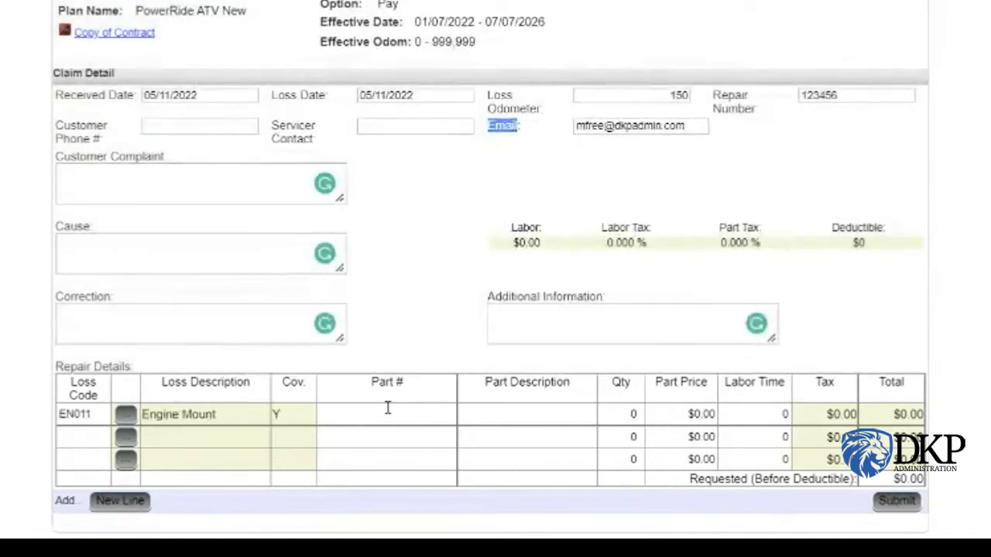
Step: Enter part 213456 'engine mount', quantity 2, price $90, and move on to labor time
{"action": "type", "text": "213456"}
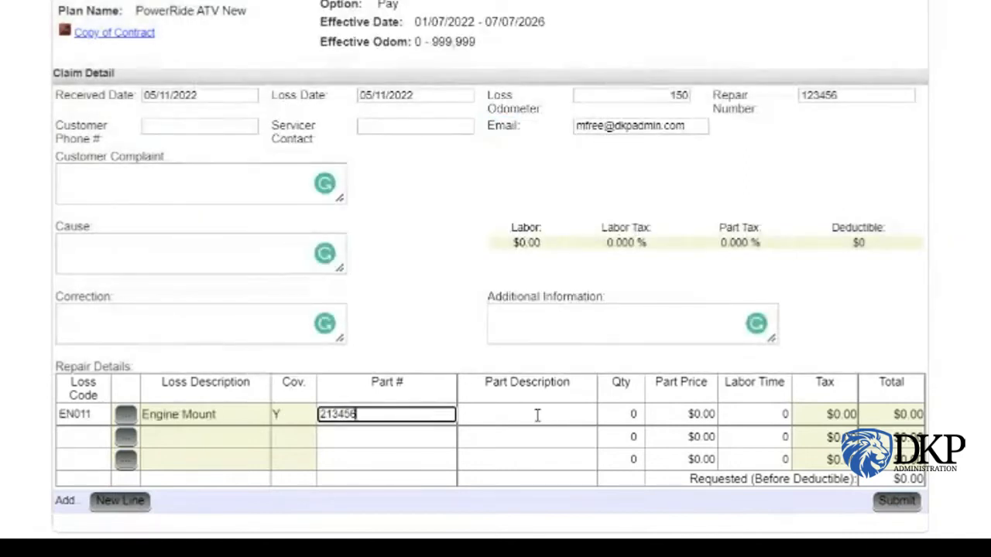
{"action": "left_click", "coordinate": [526, 415]}
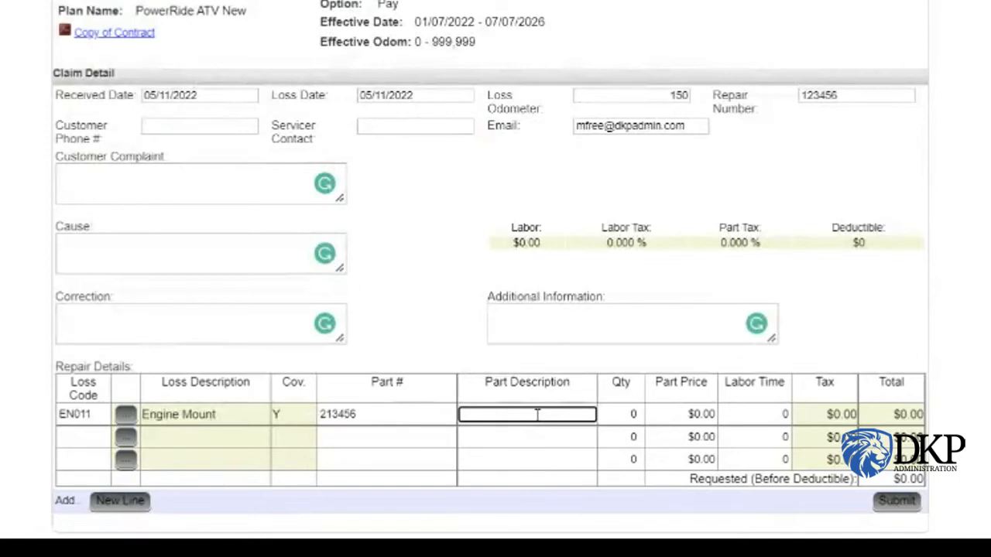
{"action": "type", "text": "engine mou"}
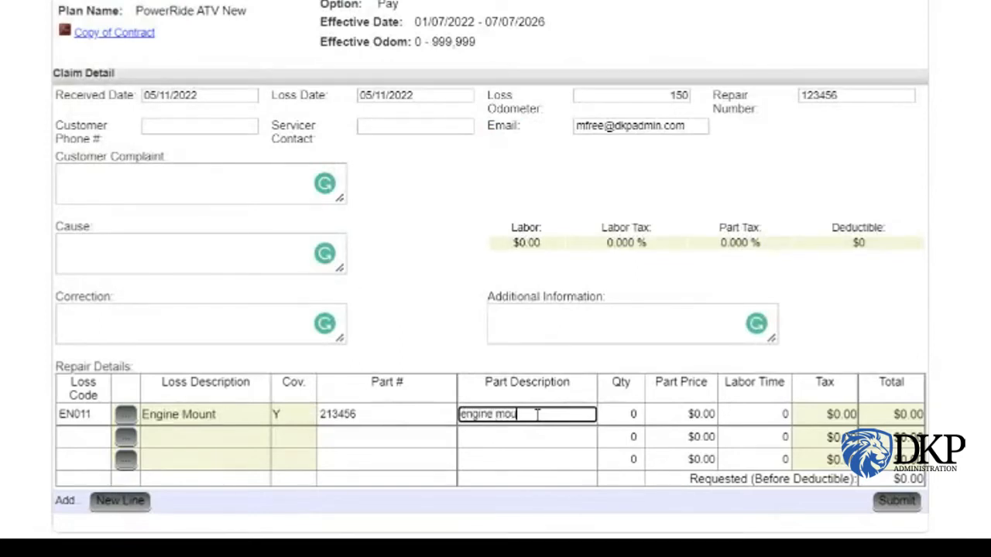
{"action": "left_click", "coordinate": [619, 415]}
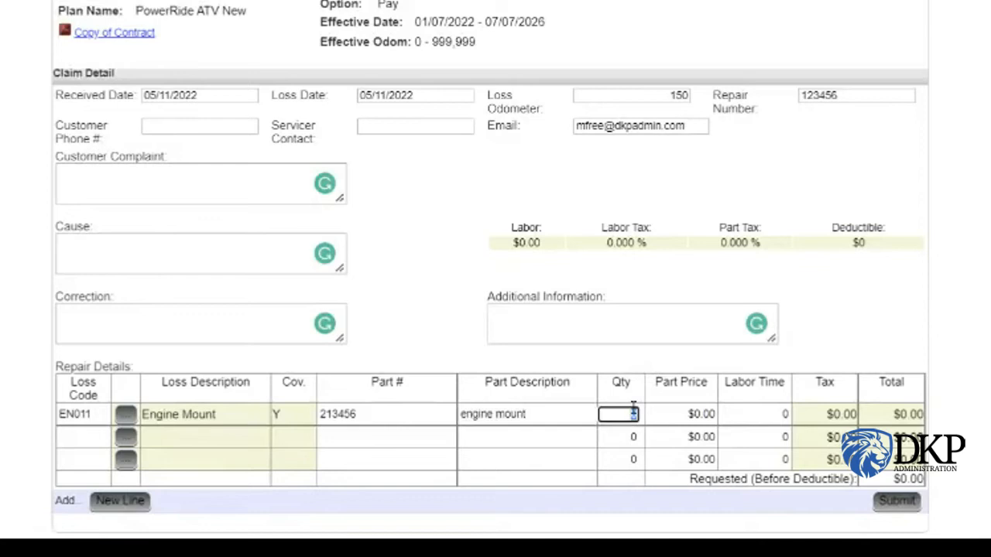
{"action": "type", "text": "2"}
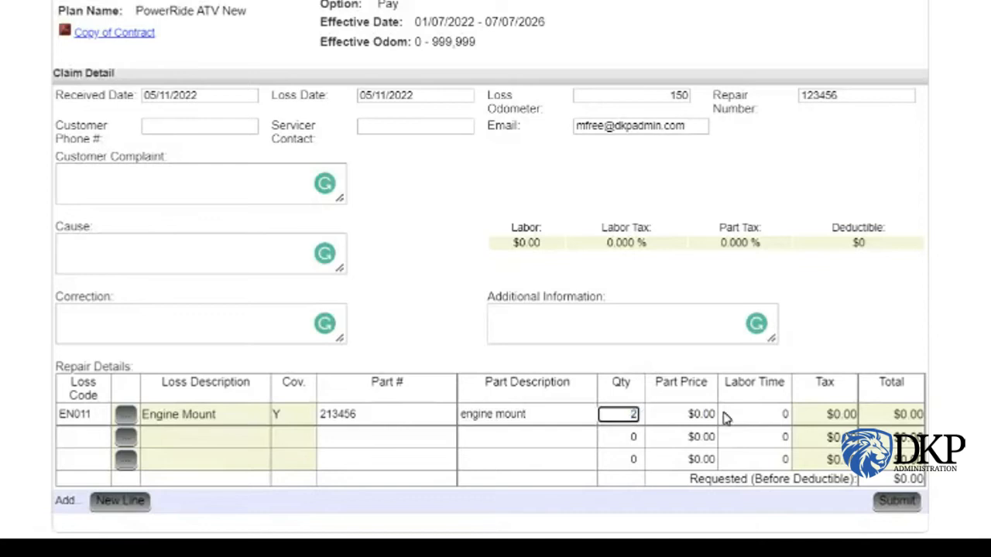
{"action": "left_click", "coordinate": [682, 415]}
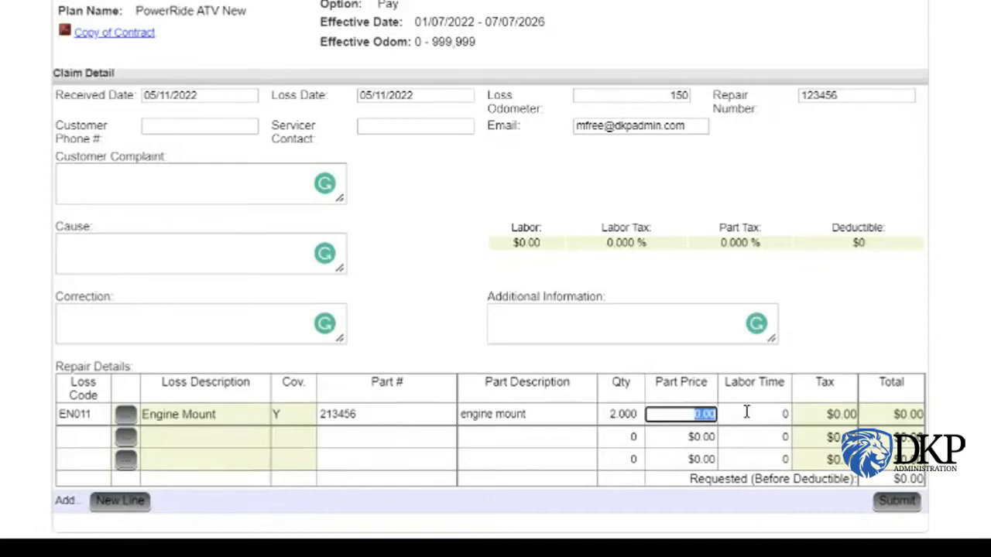
{"action": "type", "text": "90"}
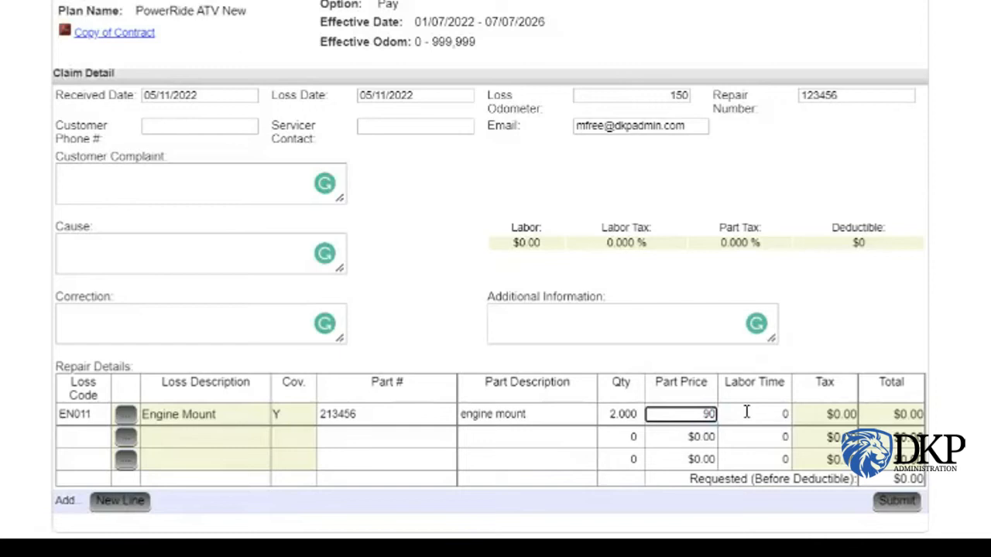
{"action": "left_click", "coordinate": [752, 415]}
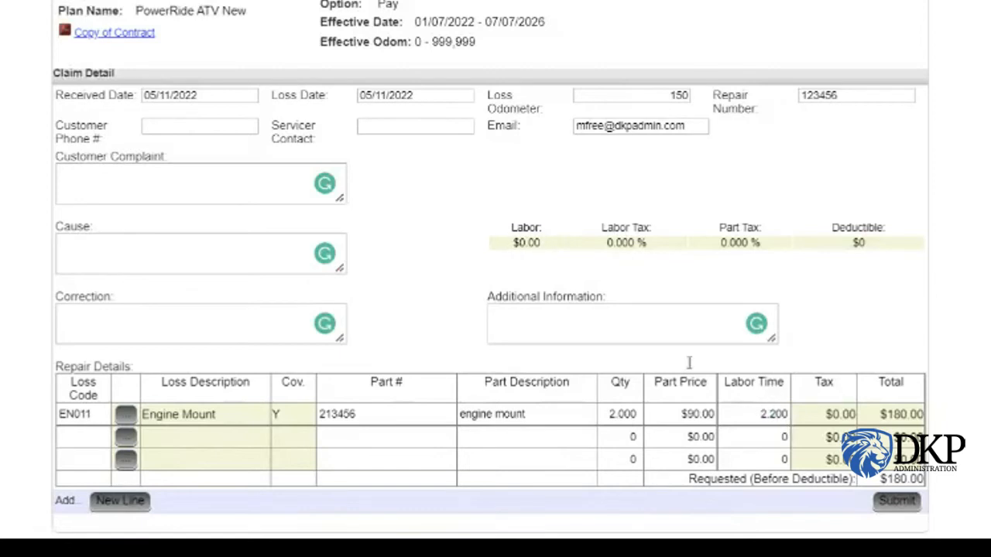
{"action": "mouse_move", "coordinate": [898, 417]}
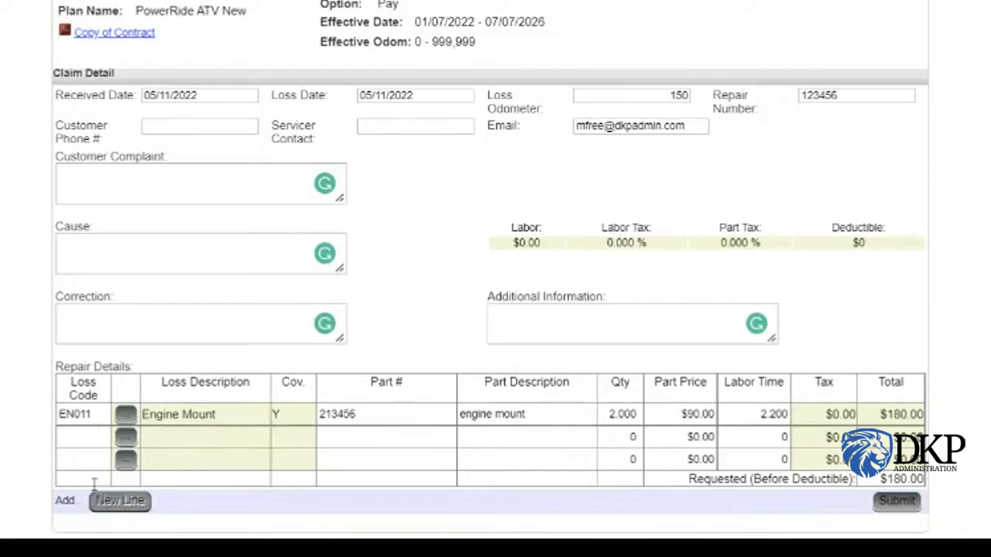
{"action": "mouse_move", "coordinate": [136, 502]}
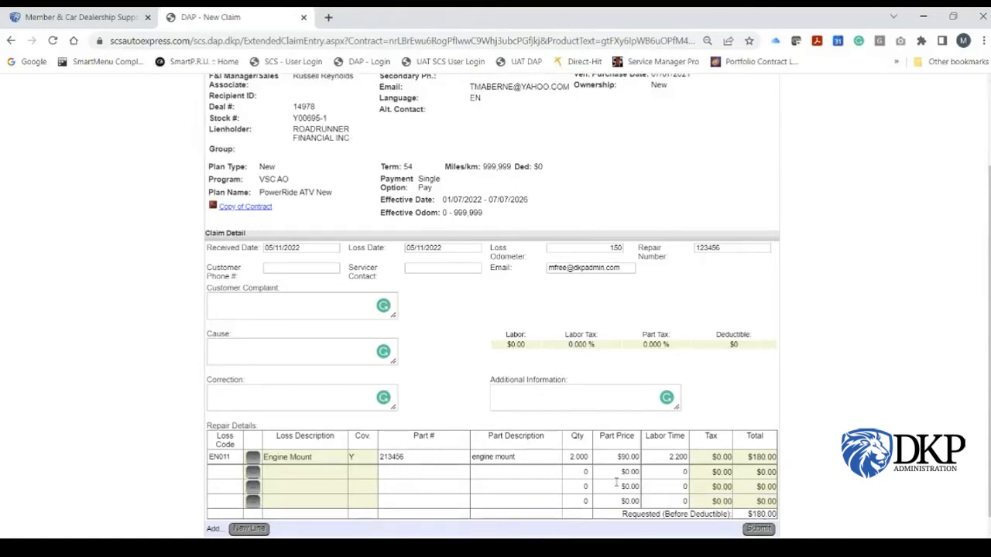
Step: Submit the $180 engine mount claim and acknowledge the reference-number confirmation
{"action": "left_click", "coordinate": [760, 530]}
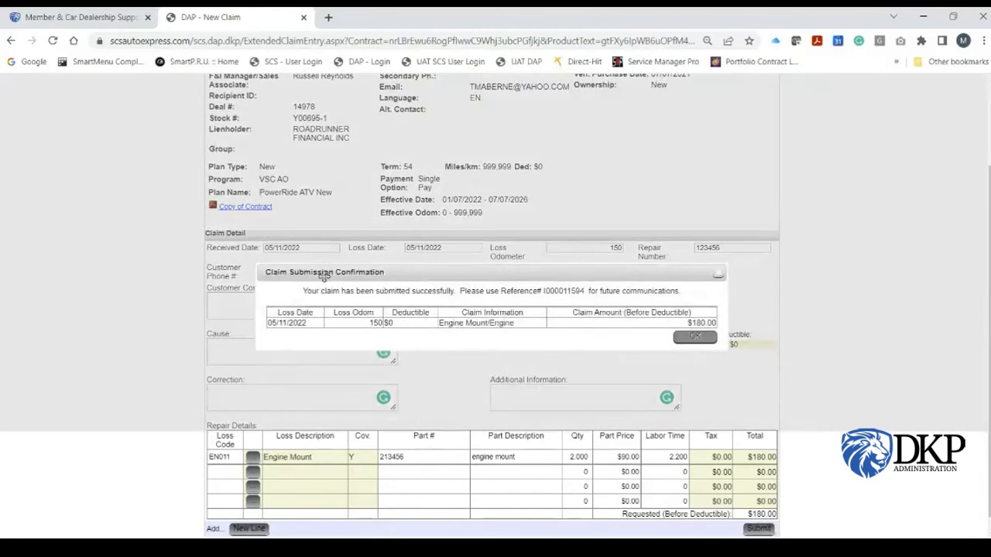
{"action": "mouse_move", "coordinate": [396, 325]}
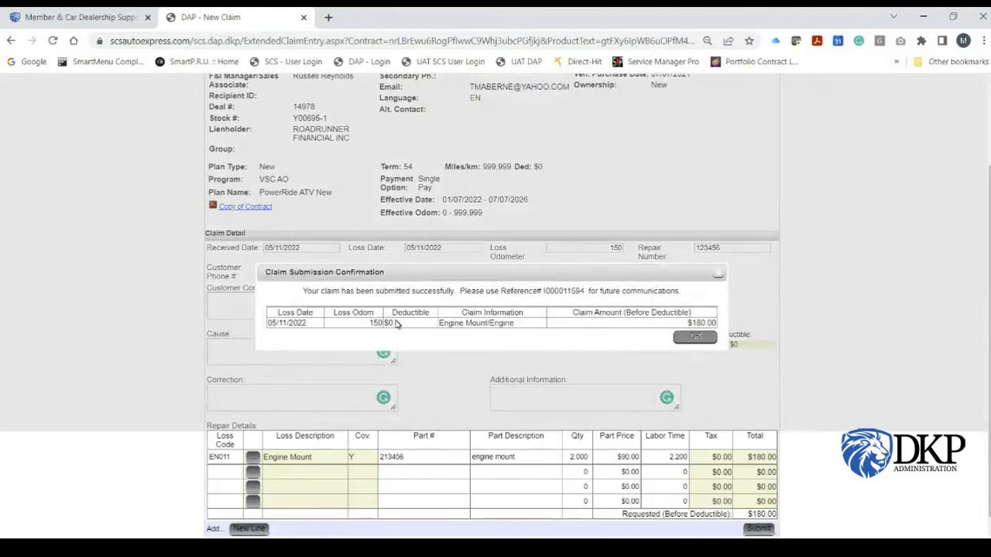
{"action": "mouse_move", "coordinate": [607, 331]}
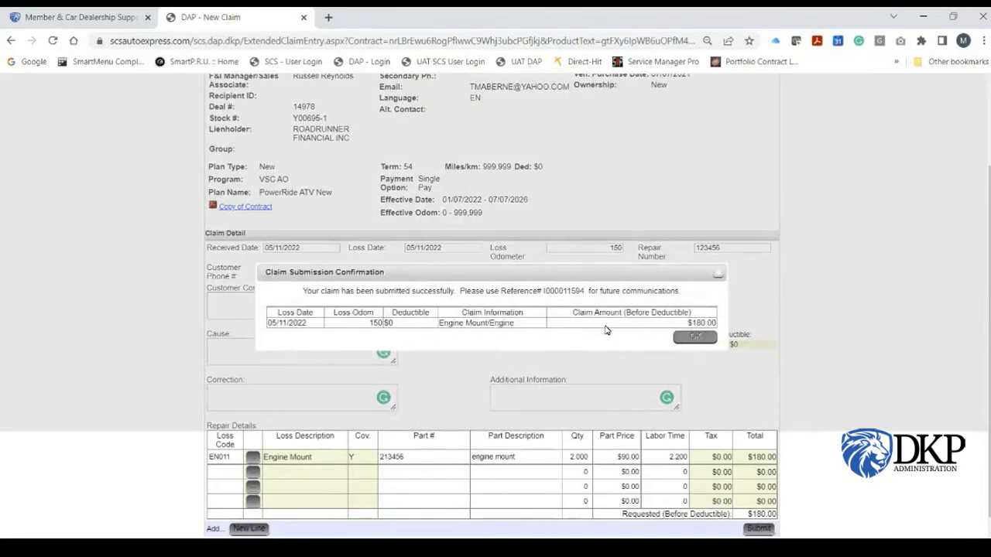
{"action": "mouse_move", "coordinate": [585, 295]}
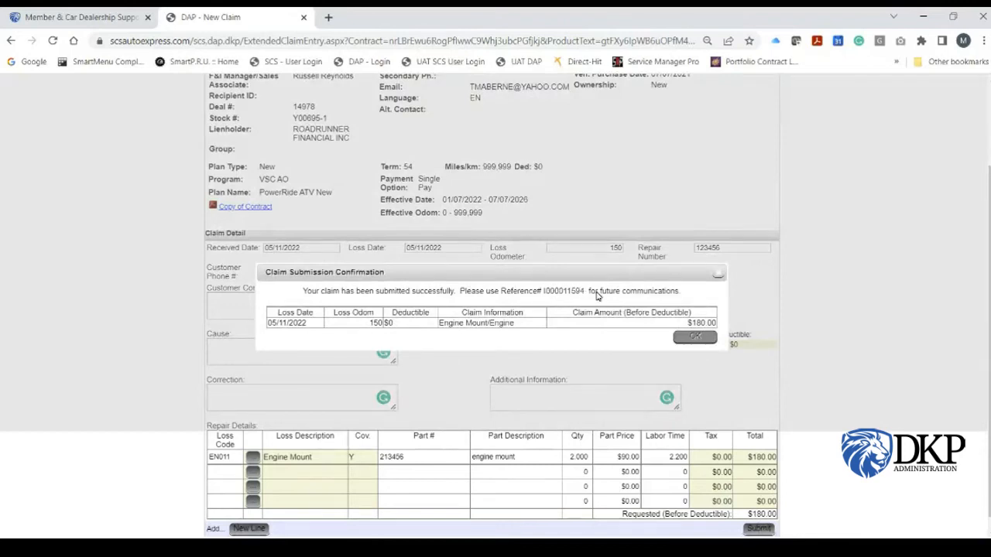
{"action": "mouse_move", "coordinate": [572, 301]}
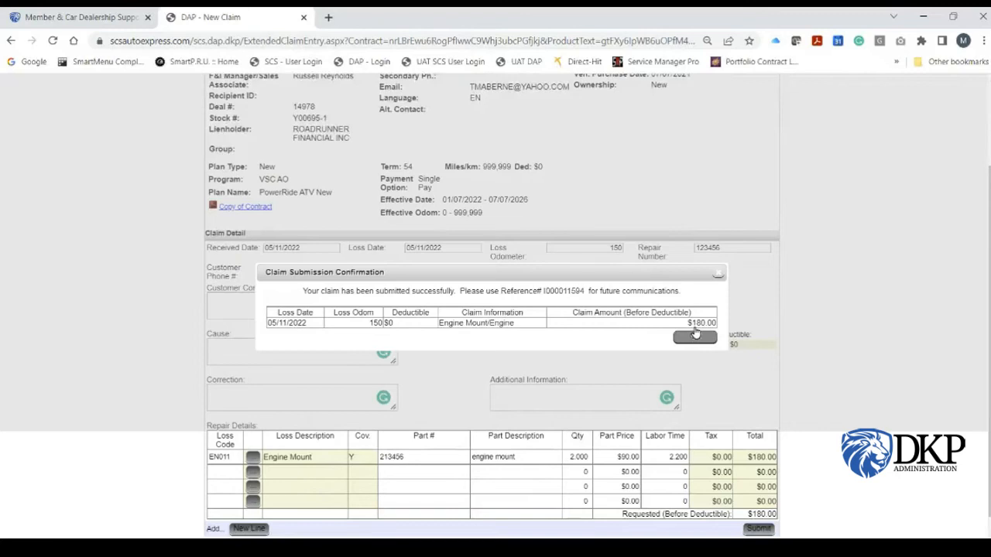
{"action": "left_click", "coordinate": [694, 336]}
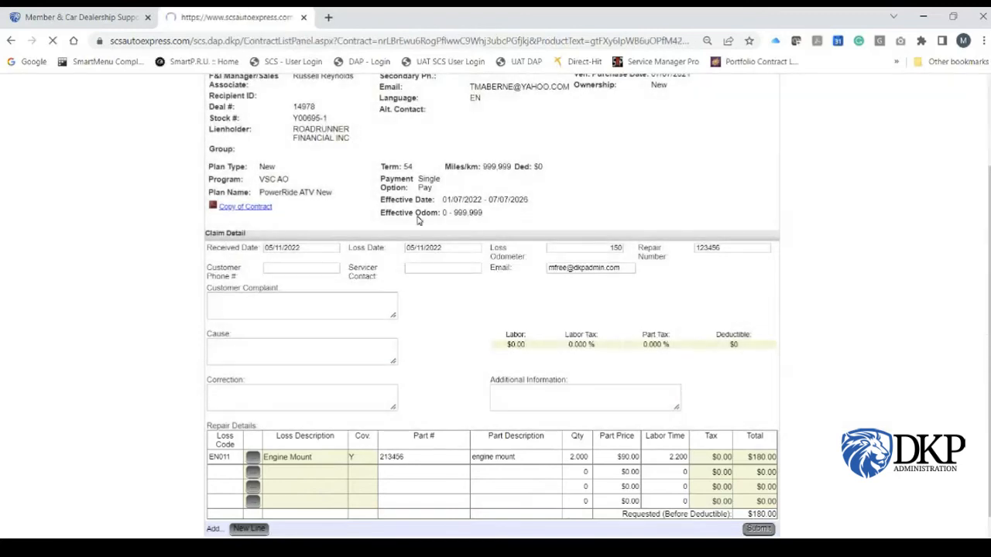
{"action": "left_click", "coordinate": [759, 529]}
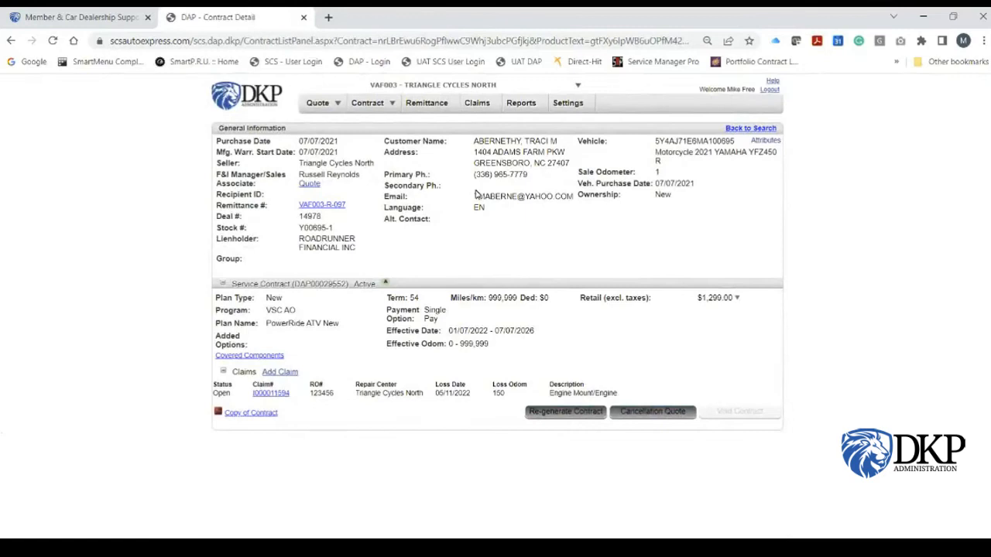
{"action": "left_click", "coordinate": [477, 102]}
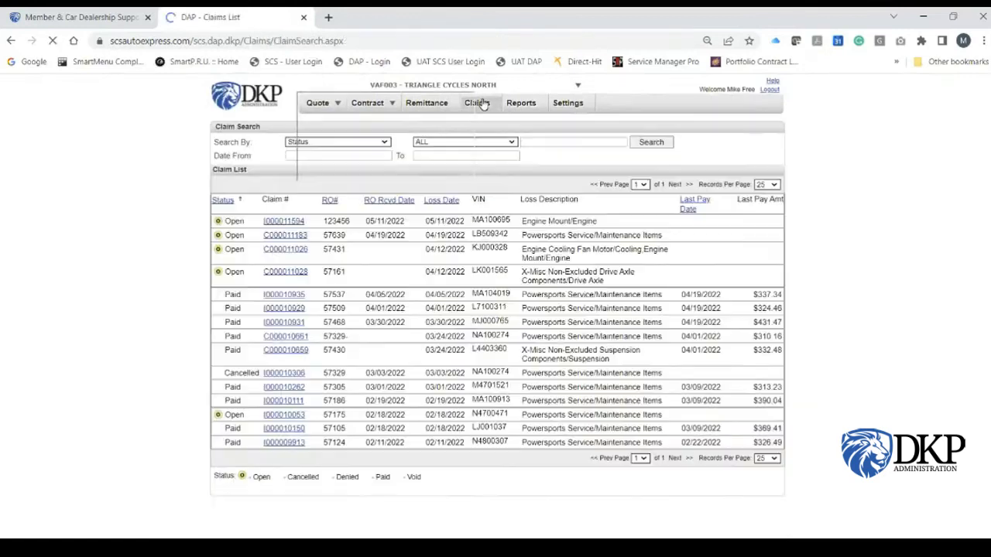
{"action": "type", "text": "02/11/2022"}
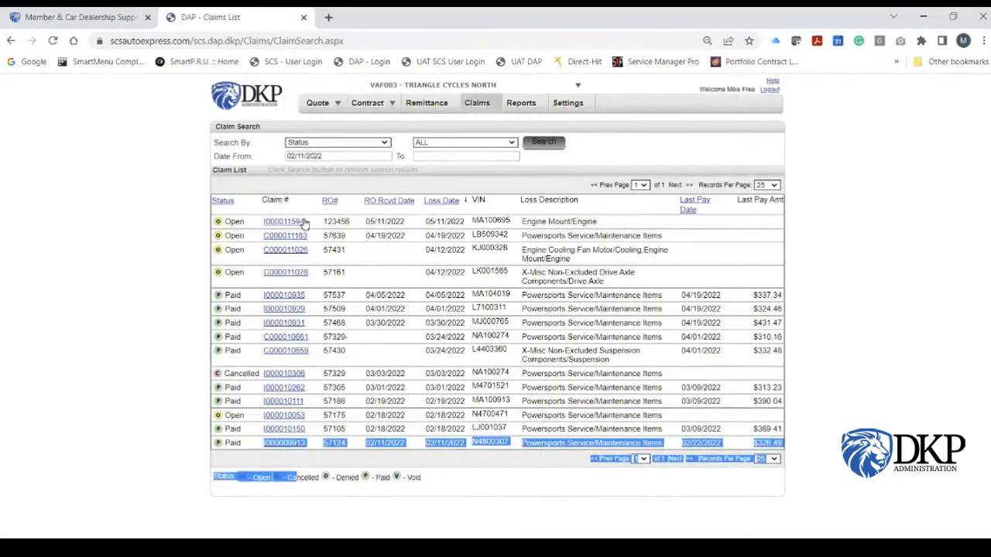
{"action": "left_click", "coordinate": [282, 221]}
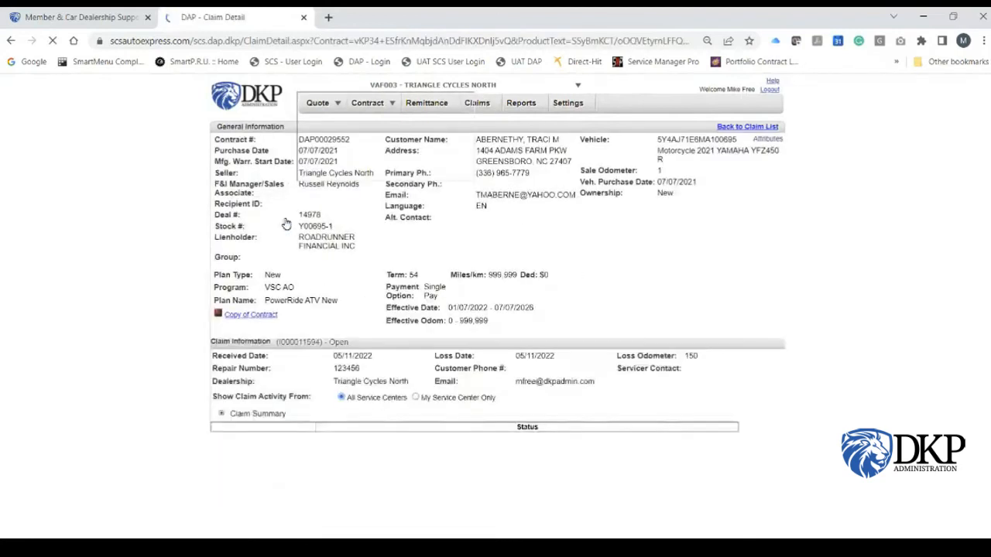
{"action": "scroll", "scroll_direction": "down", "scroll_amount": 3}
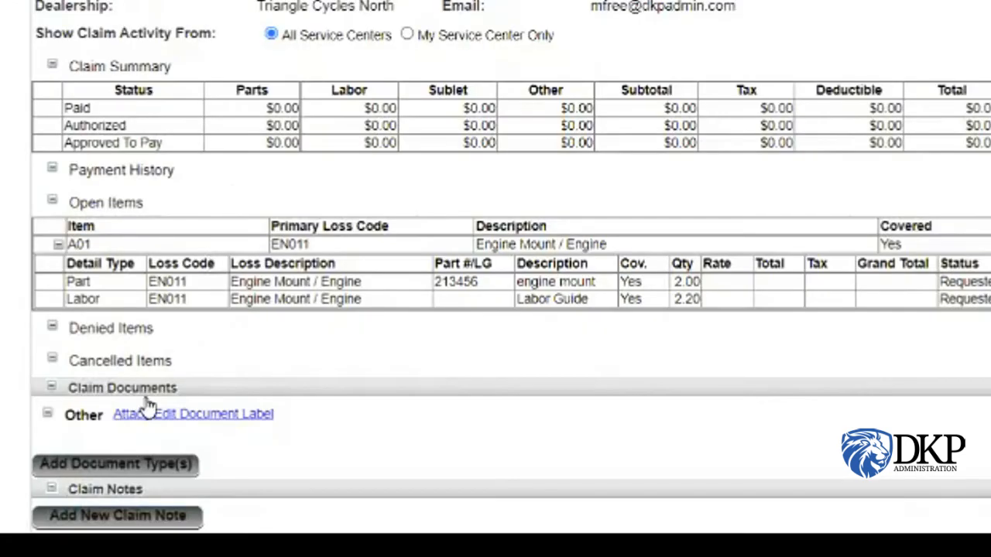
{"action": "left_click", "coordinate": [130, 413]}
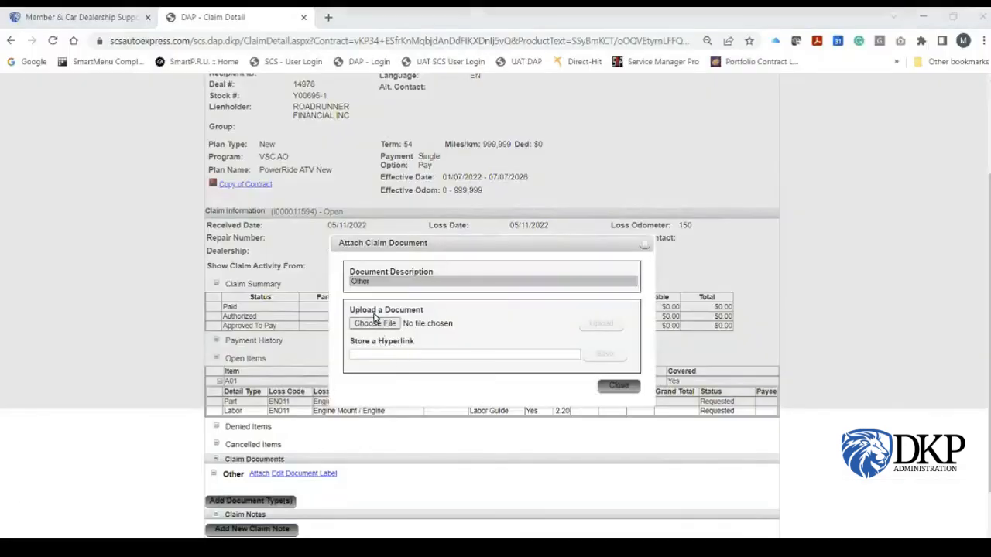
{"action": "mouse_move", "coordinate": [796, 25]}
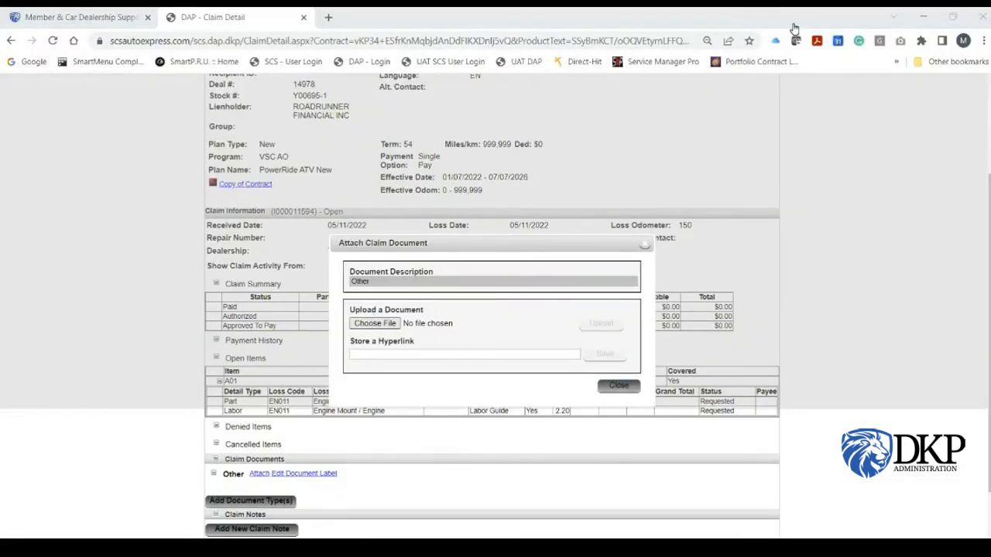
{"action": "mouse_move", "coordinate": [838, 100]}
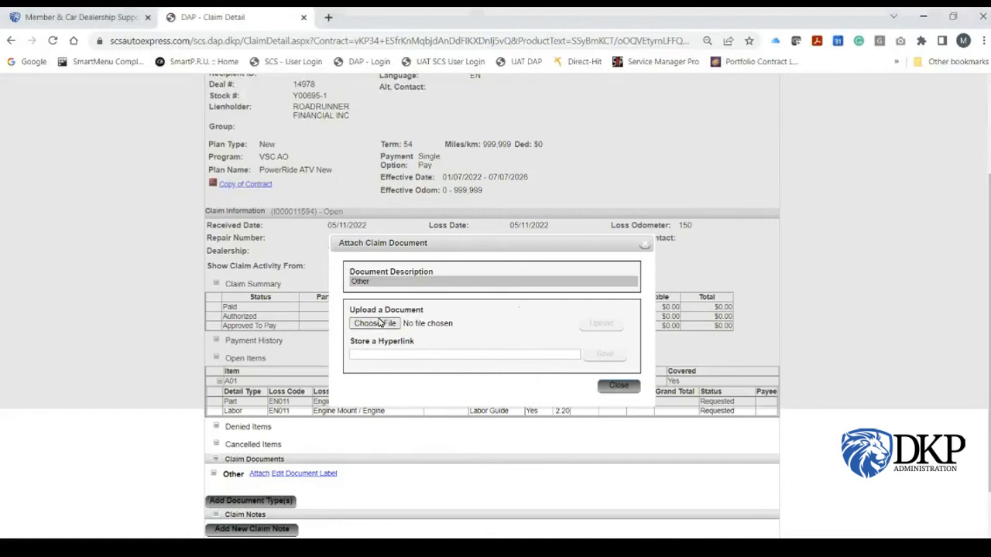
{"action": "left_click", "coordinate": [618, 385]}
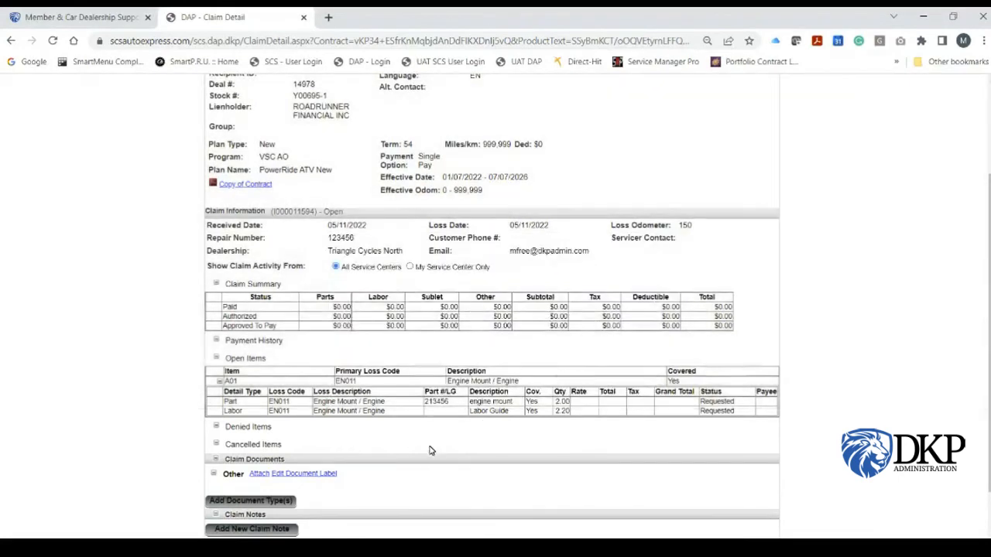
{"action": "mouse_move", "coordinate": [308, 461]}
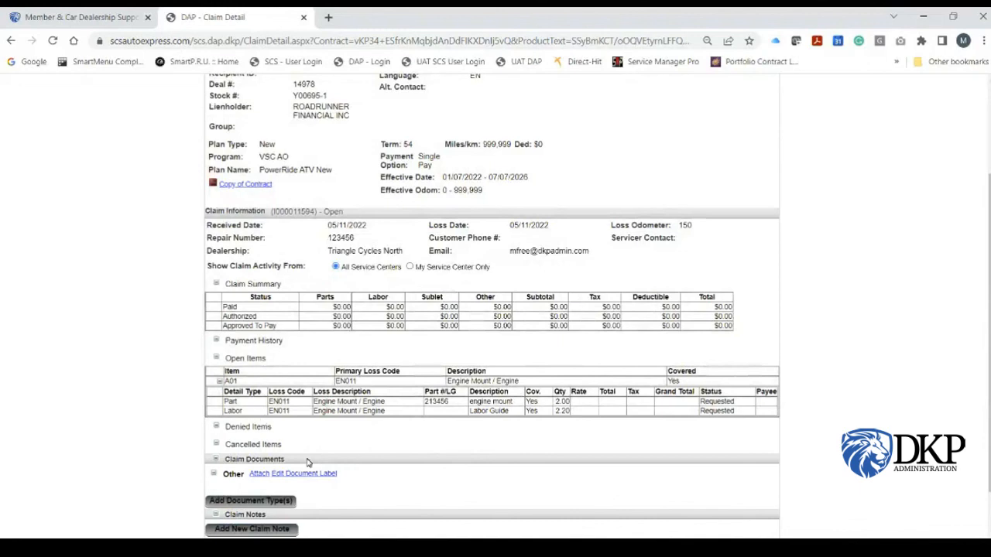
{"action": "scroll", "scroll_direction": "down", "scroll_amount": 3}
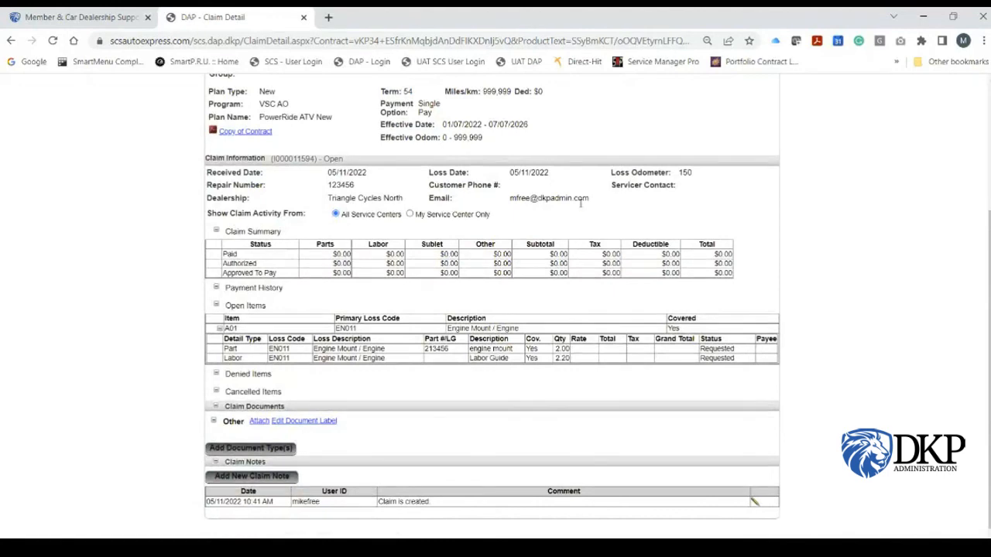
{"action": "mouse_move", "coordinate": [582, 220]}
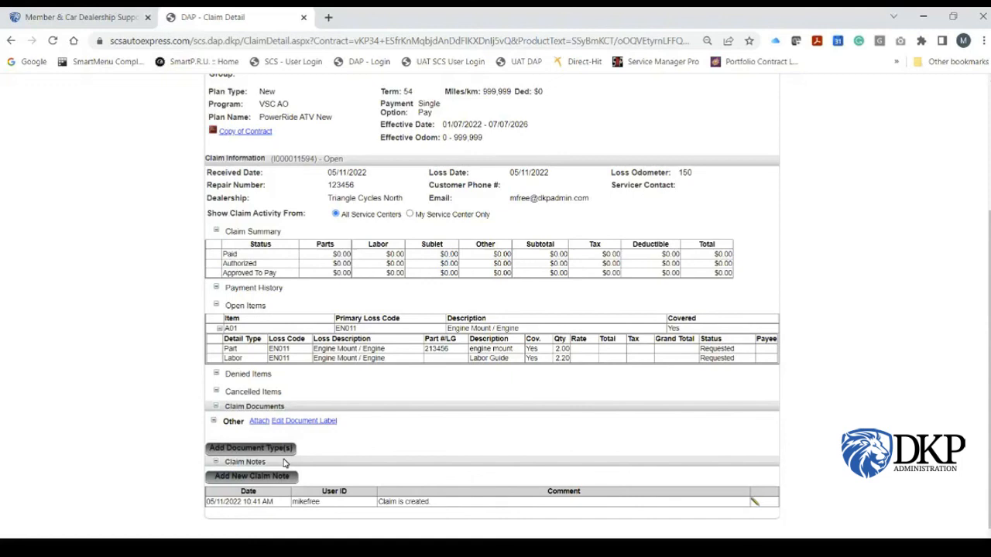
{"action": "mouse_move", "coordinate": [286, 421]}
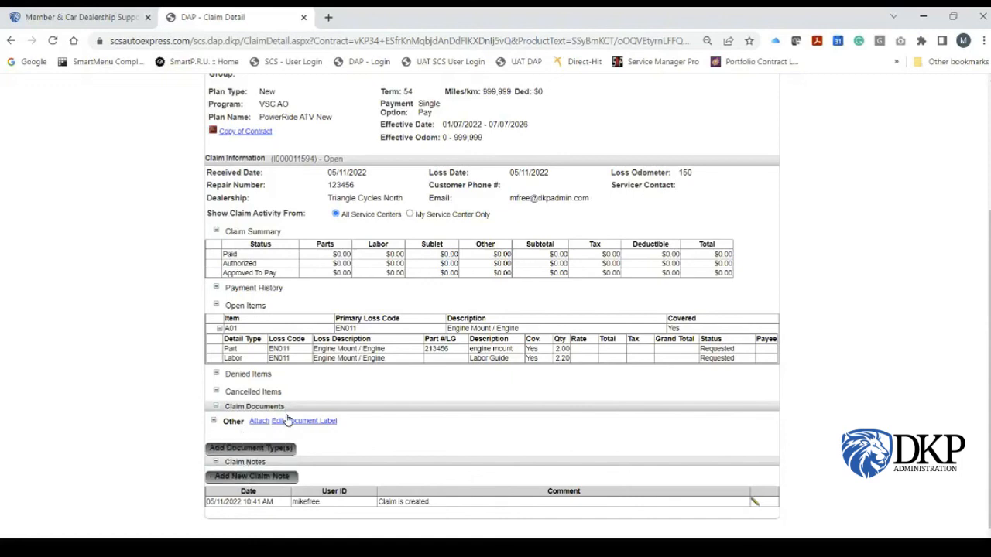
{"action": "mouse_move", "coordinate": [303, 424]}
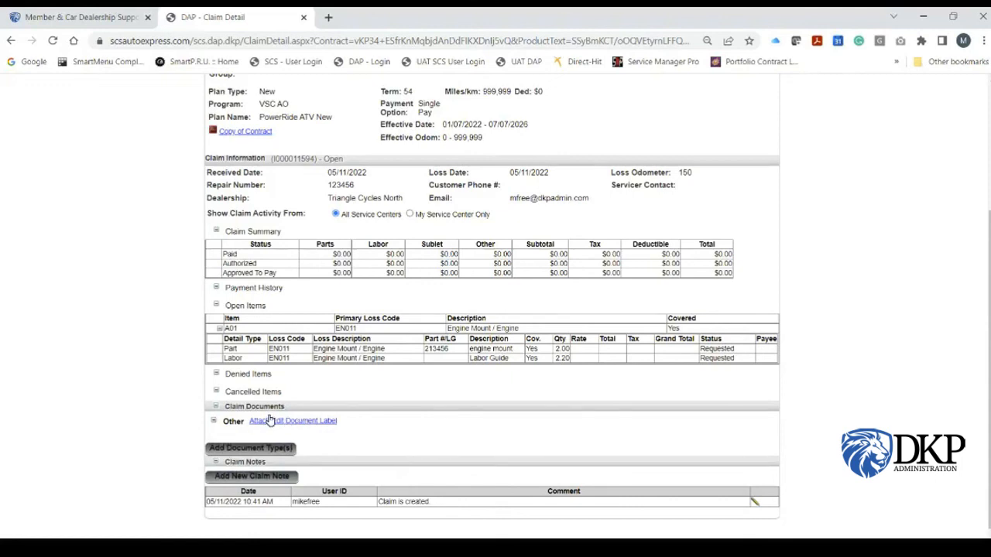
{"action": "scroll", "scroll_direction": "up", "scroll_amount": 3}
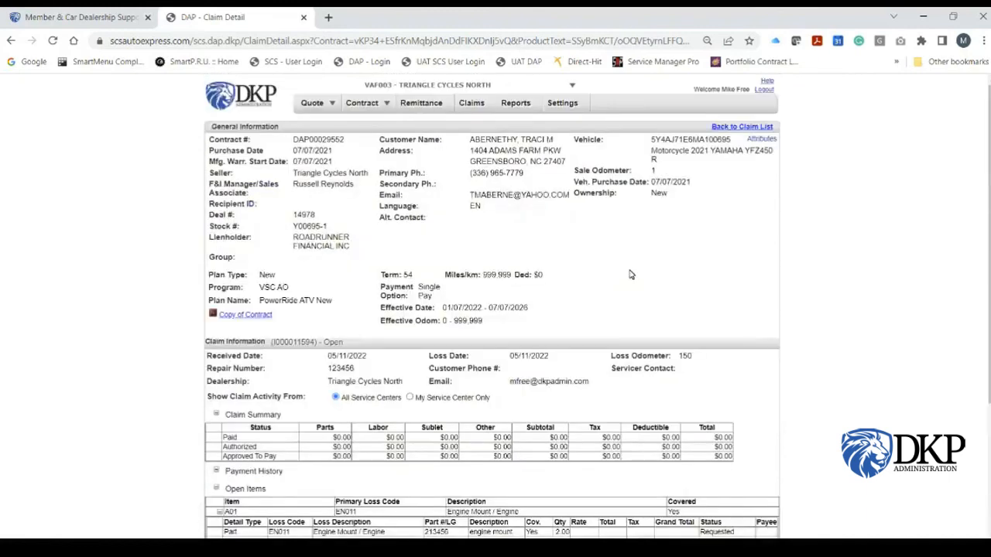
{"action": "mouse_move", "coordinate": [649, 276]}
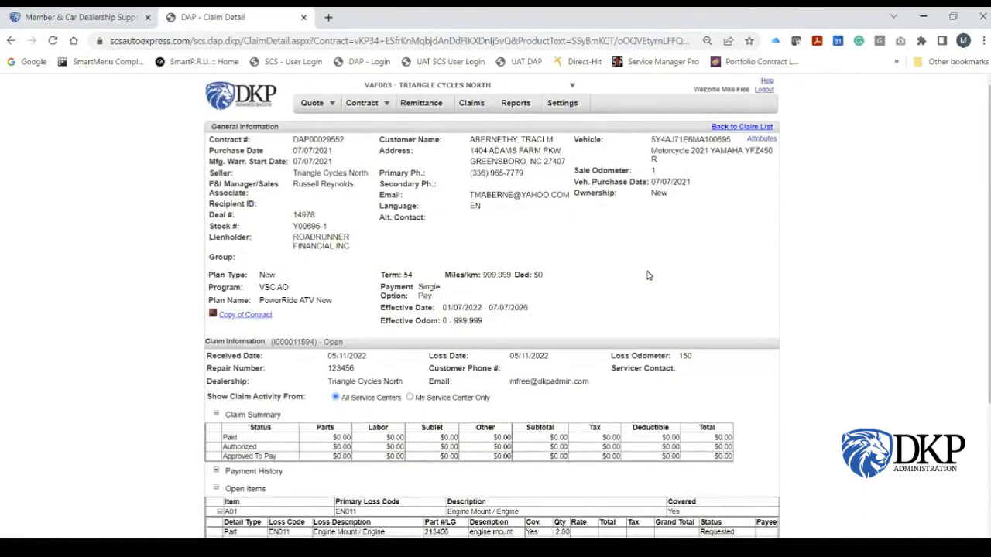